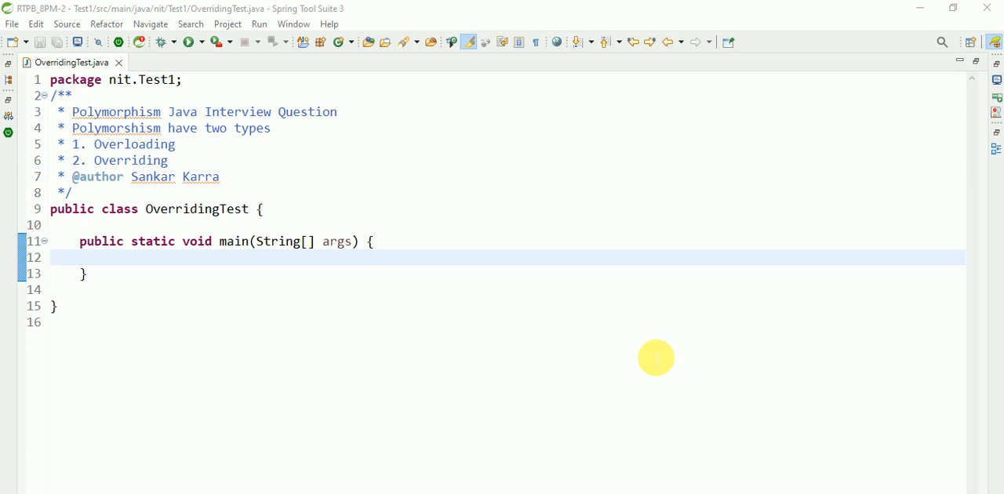
mouse_move(469, 257)
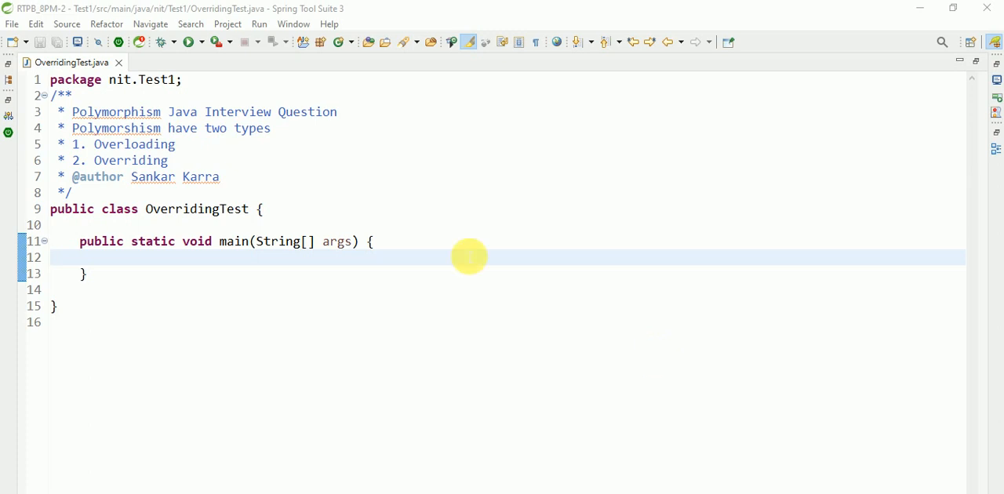
mouse_move(308, 128)
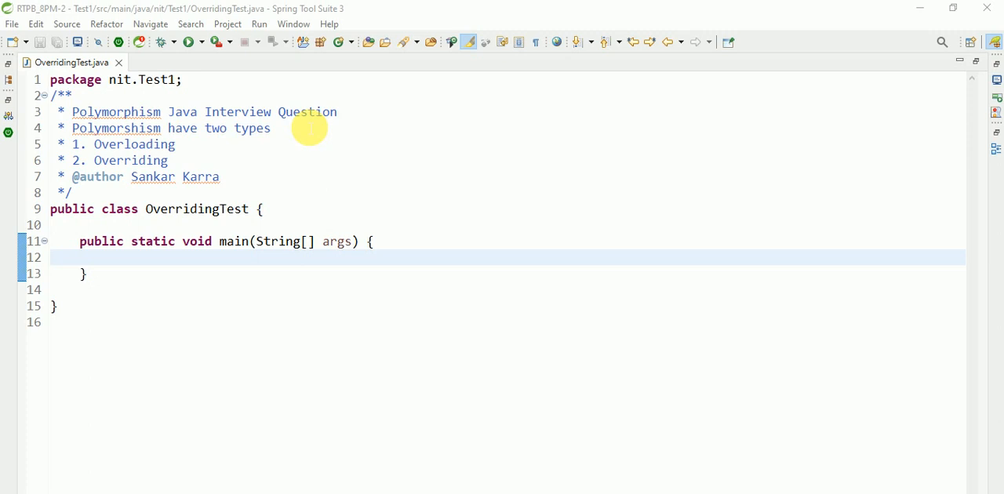
mouse_move(278, 133)
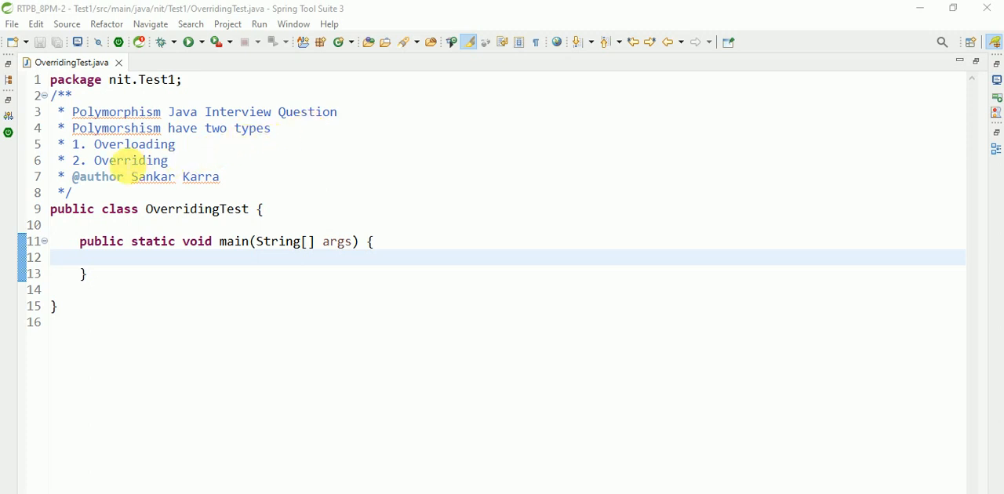
Step: Above OverridingTest, write class RBIBank with a public String displayBalance() method signature
double_click(130, 161)
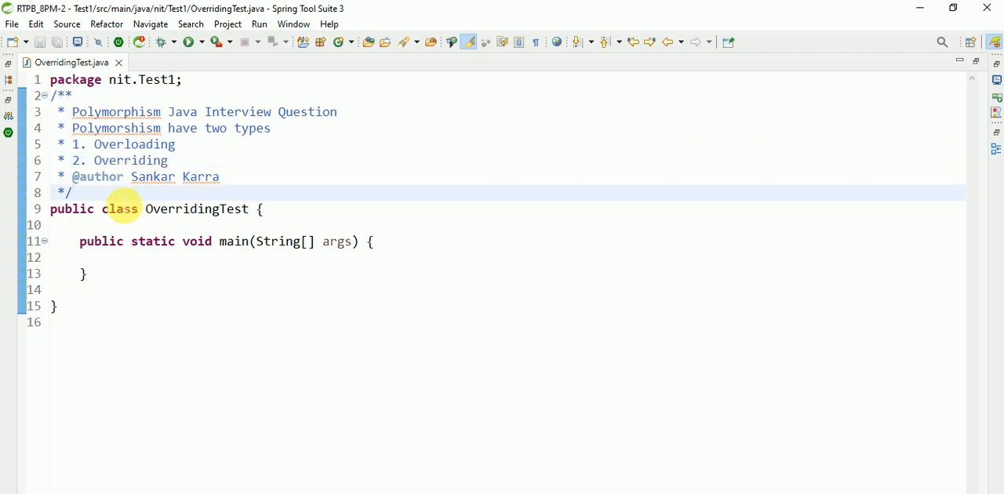
text(c)
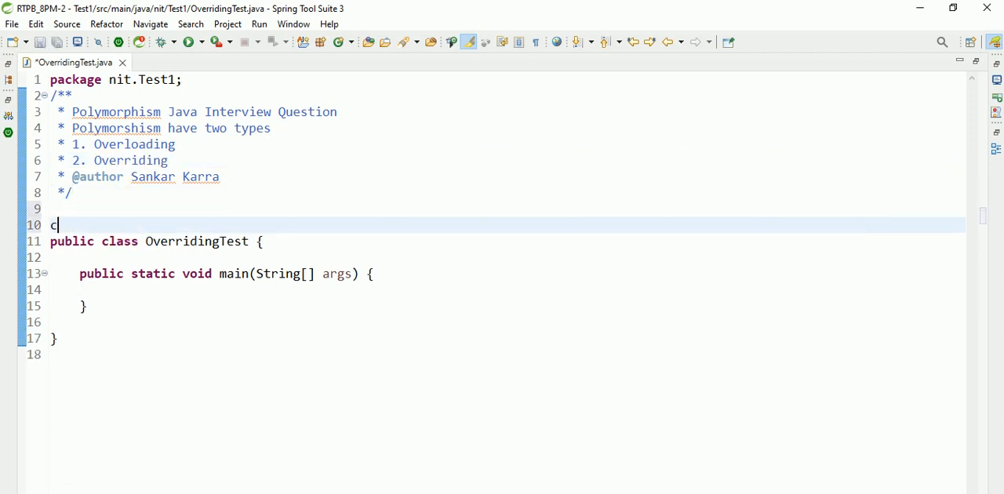
text(lass)
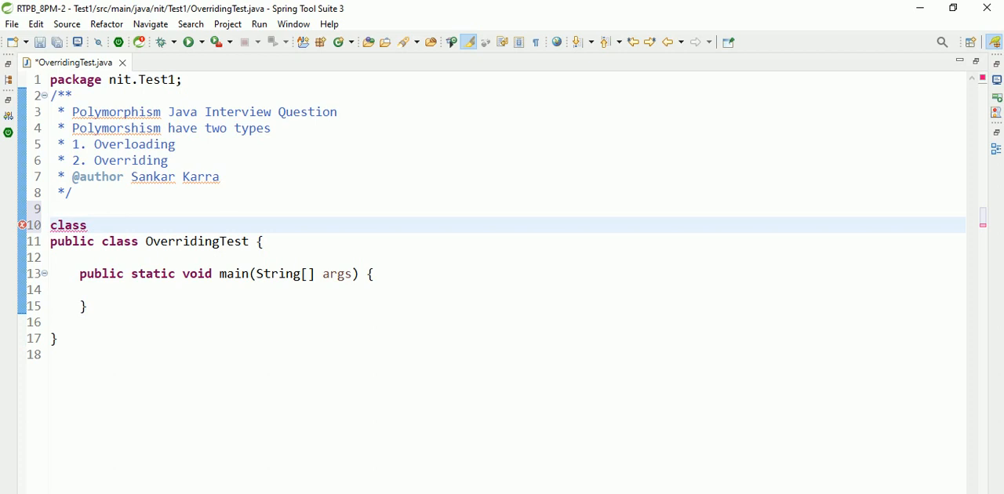
text(RBI)
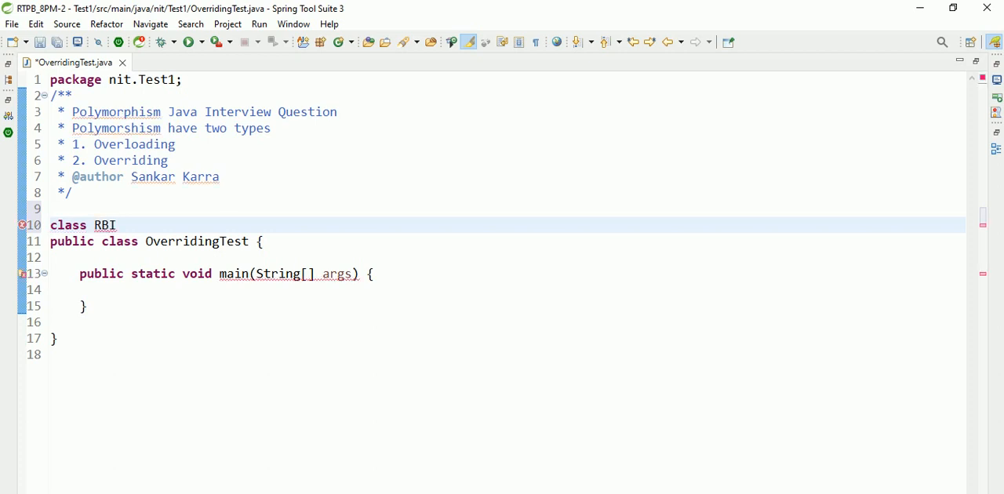
text(Bank{)
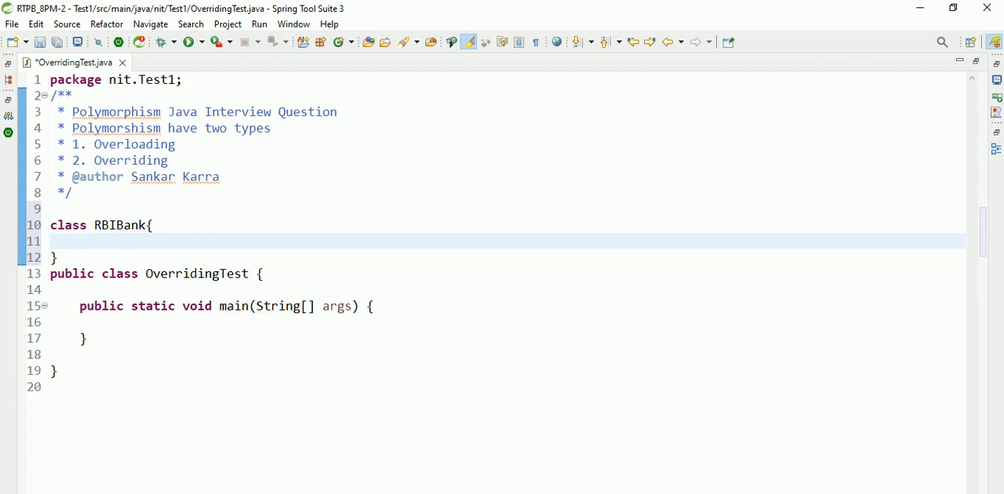
text(public)
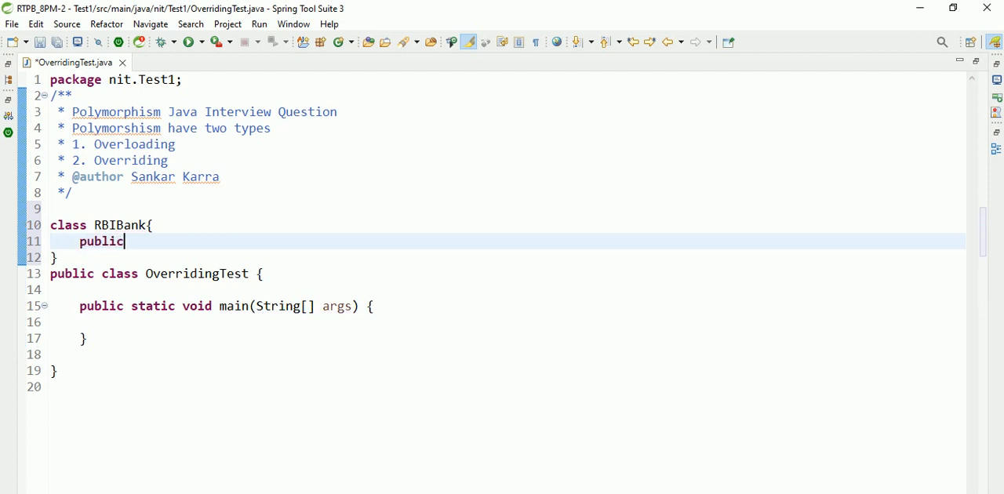
text(String)
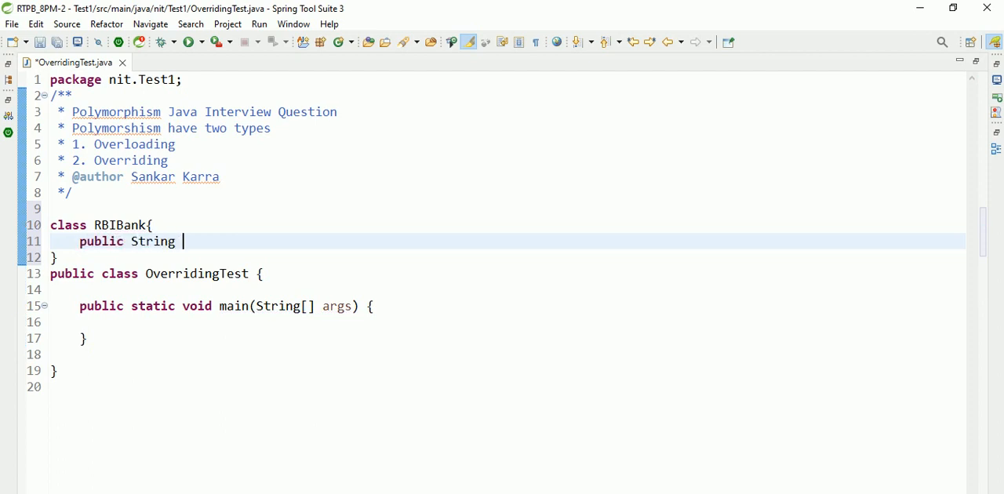
text(display)
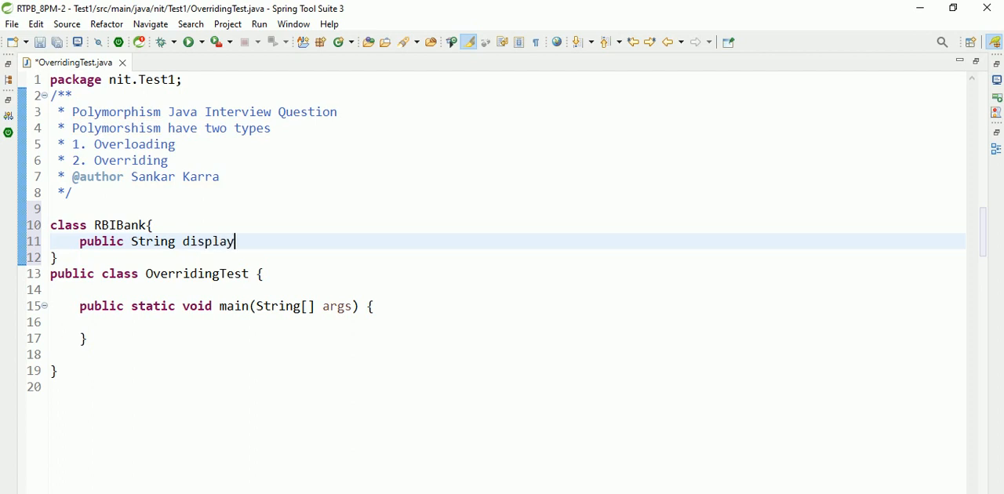
text(Bala)
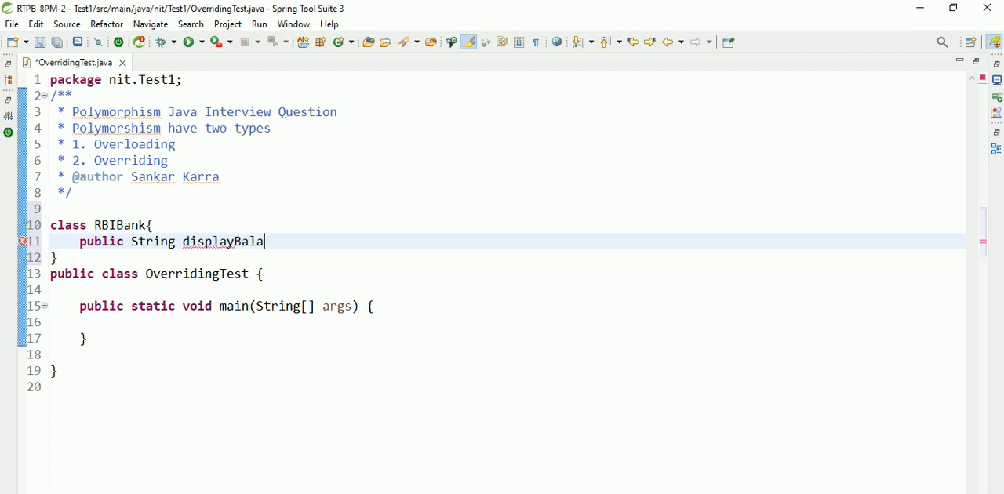
text(nce)
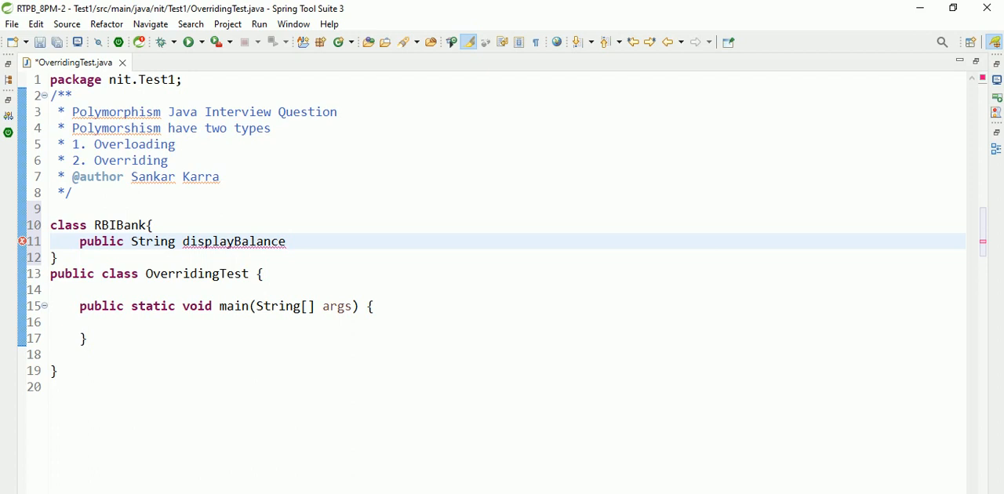
text(() {)
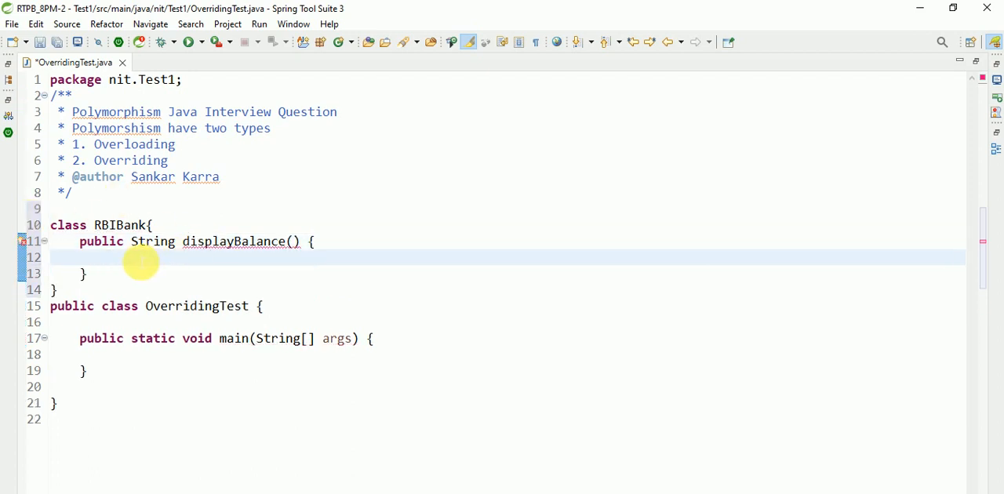
Step: Make displayBalance return "balance" and add a blank line after RBIBank
text(return "b)
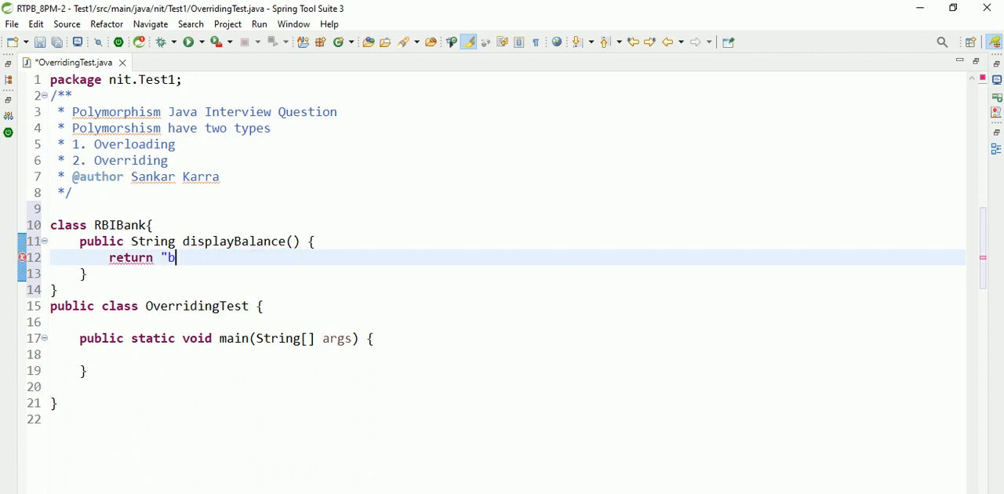
text(alance")
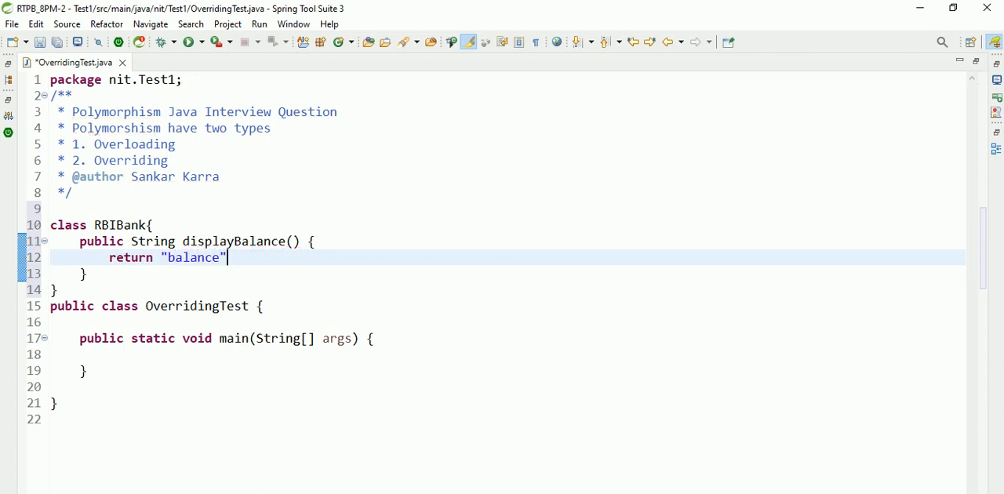
text(;)
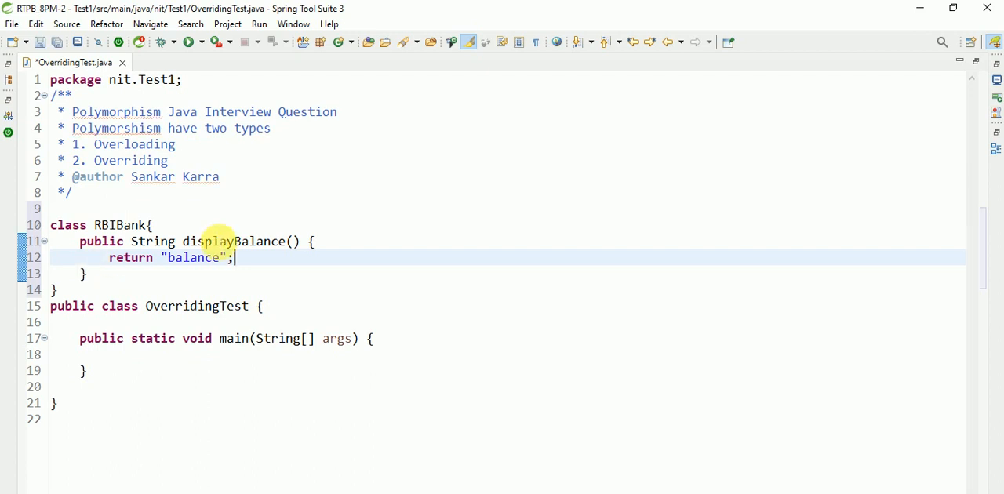
click(55, 289)
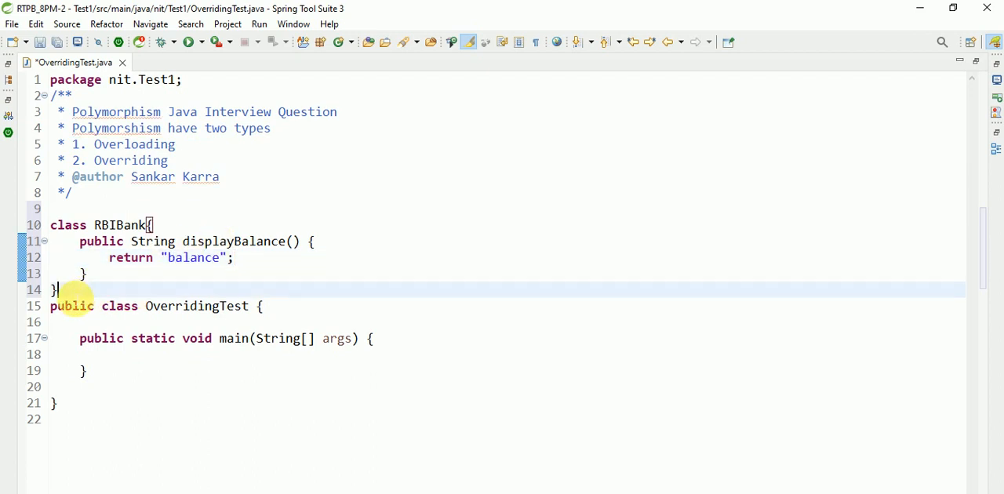
key(Return)
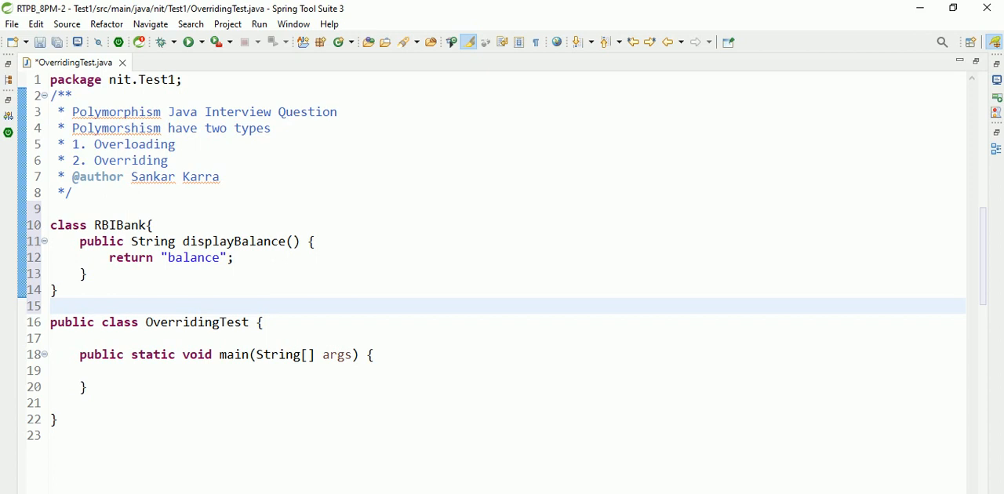
Step: Declare class SBIBank extends RBIBank and insert a displayBalance override stub
text(class)
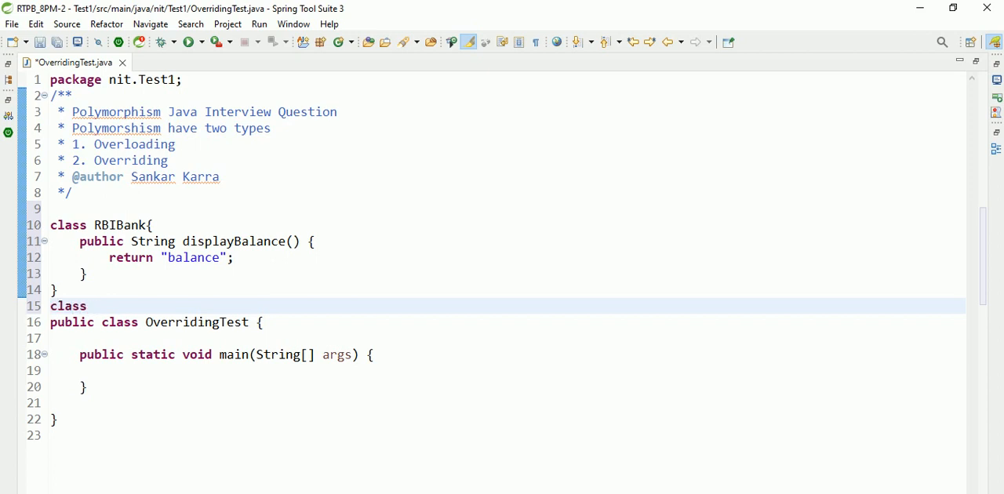
text(SBIBank e)
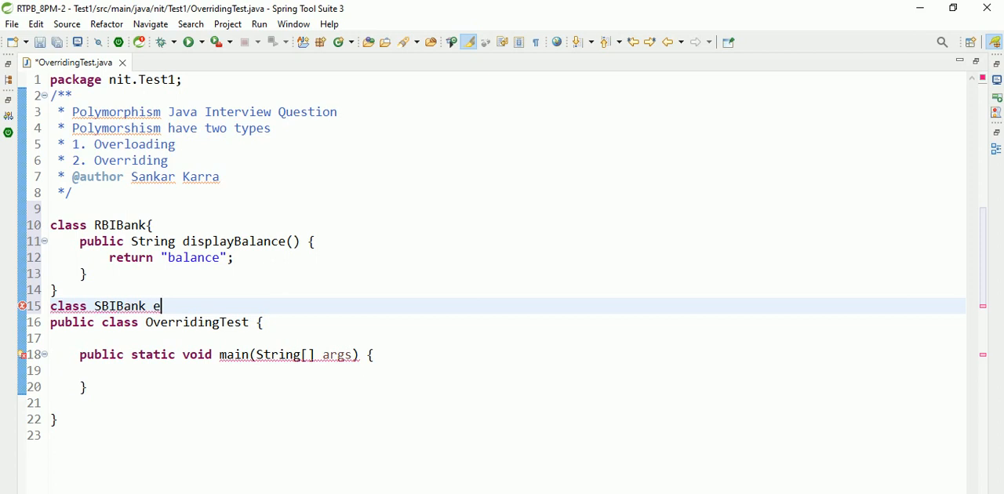
text(xtend)
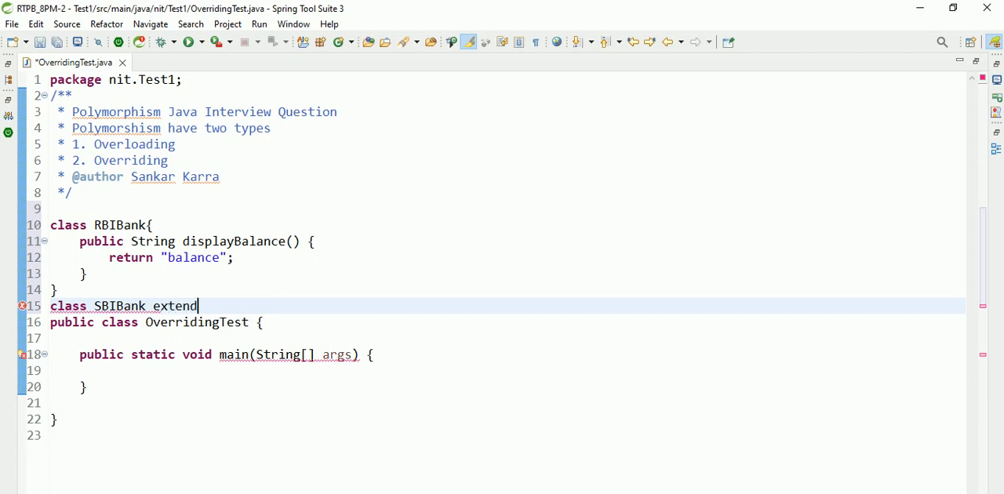
text(s RB)
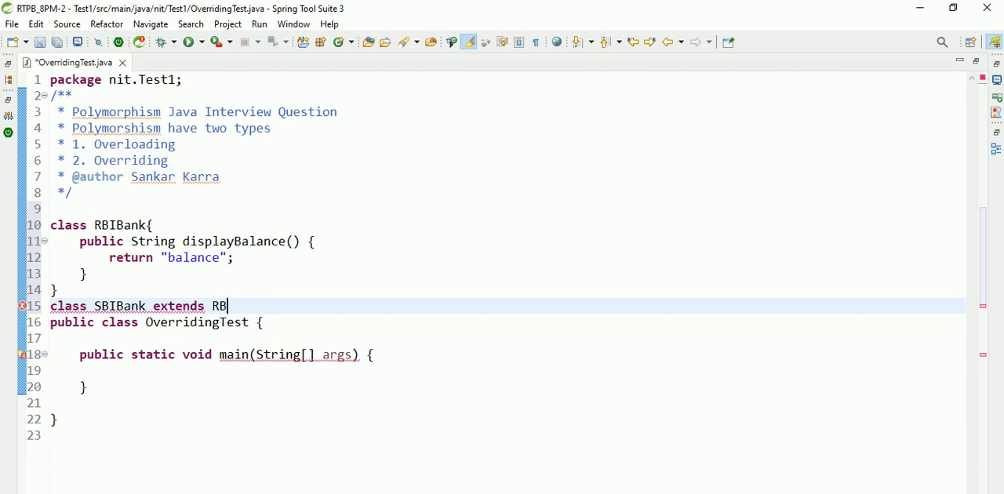
text(IBank{)
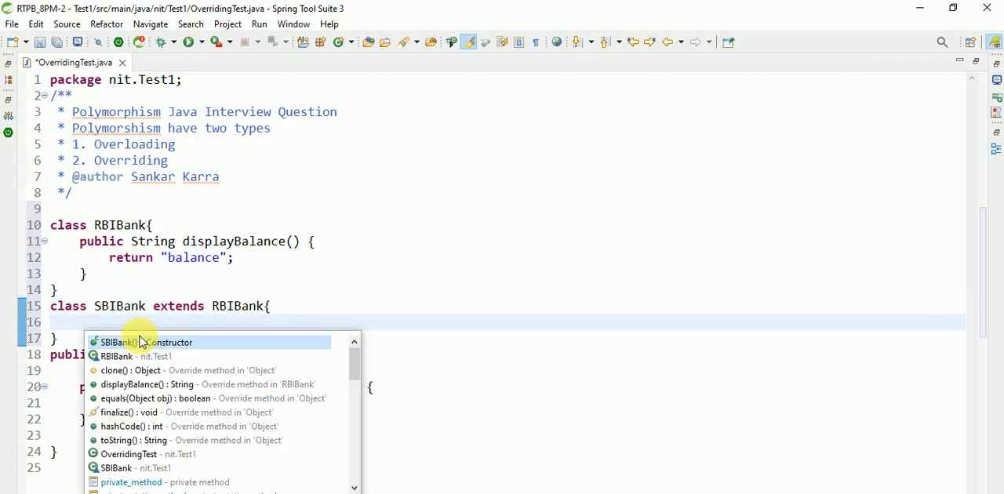
text(di)
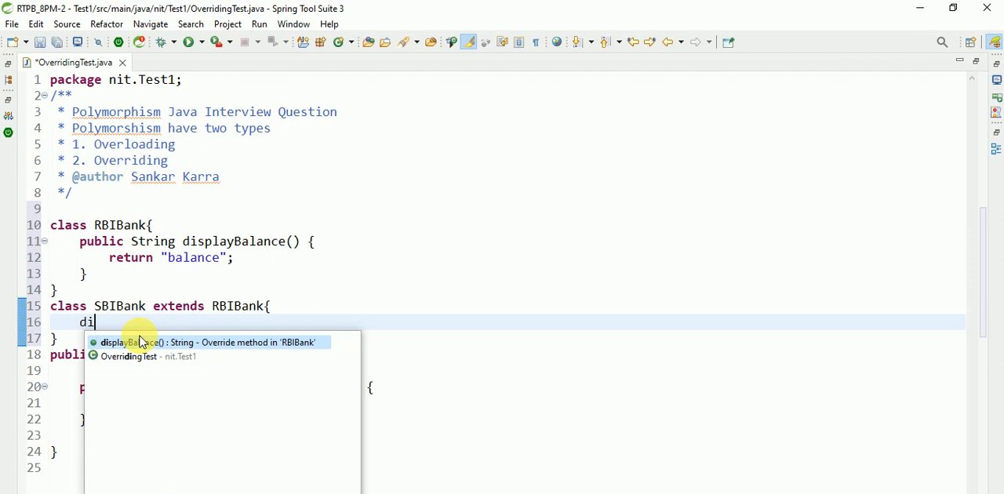
click(207, 342)
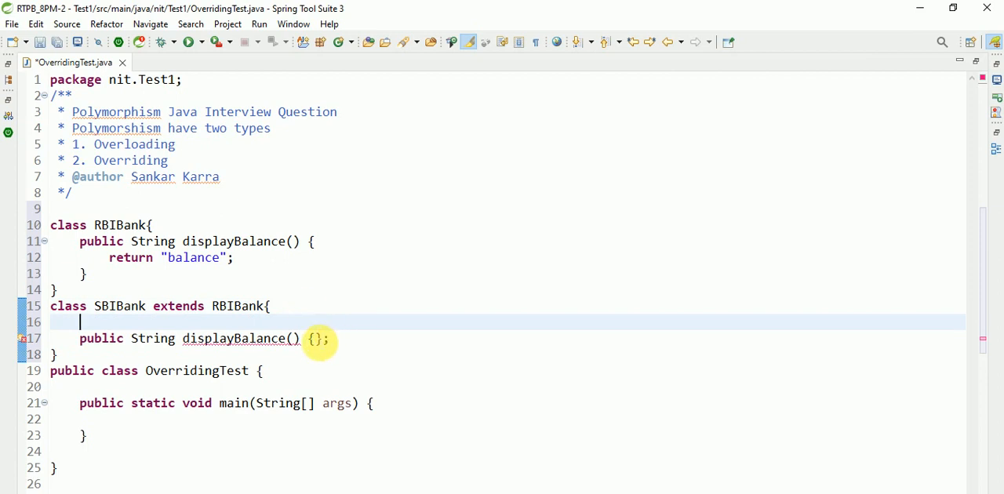
key(Return)
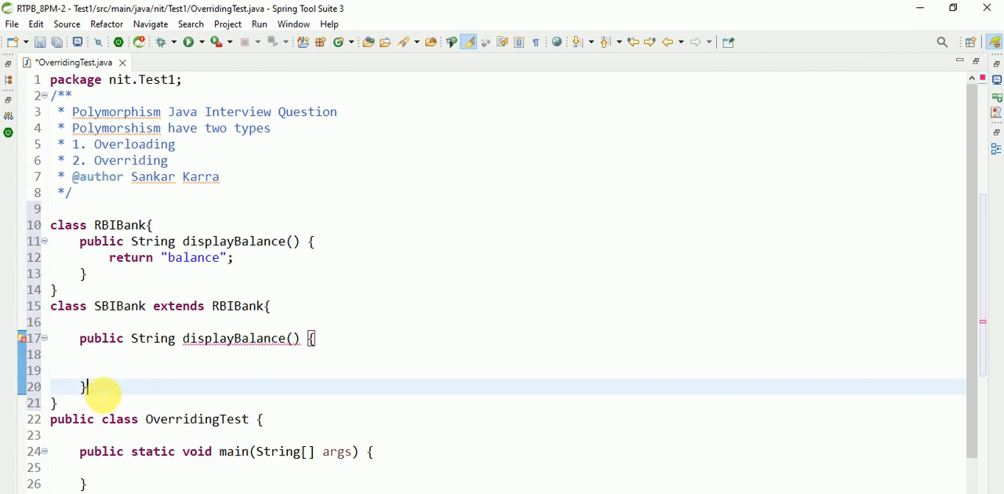
Step: Fill SBIBank's displayBalance body with return "balance SBI";
click(109, 370)
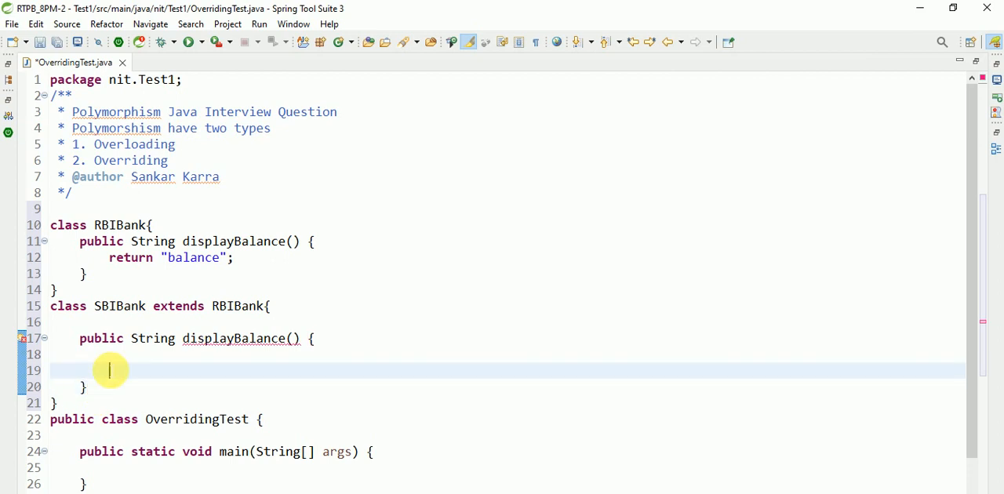
text(return ")
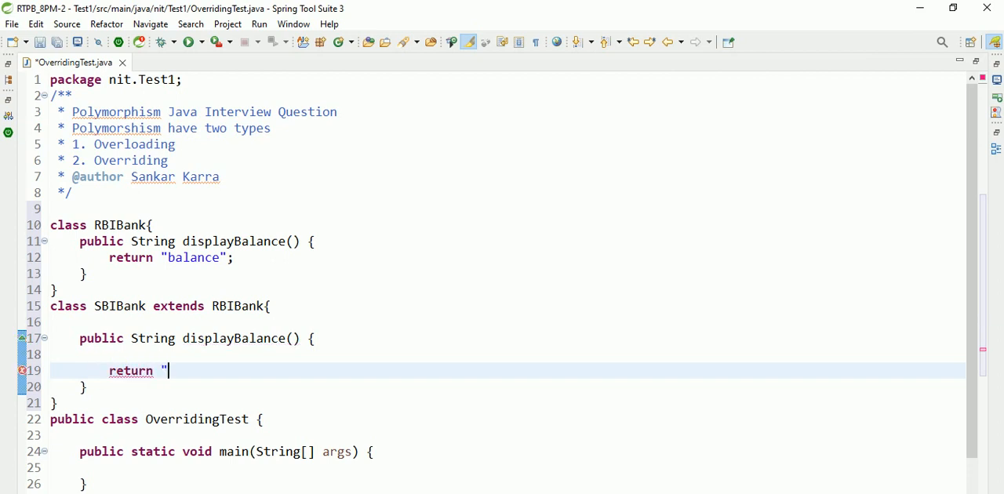
text(balance)
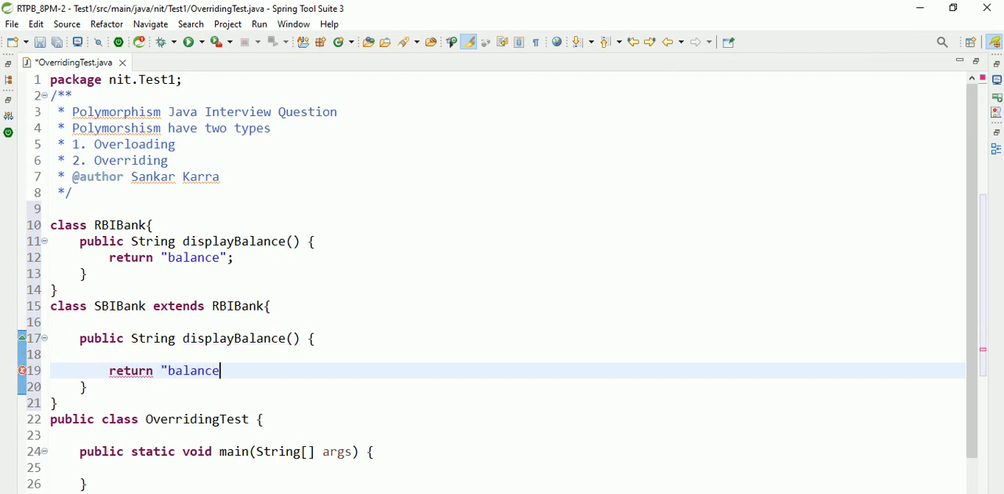
text(SBI)
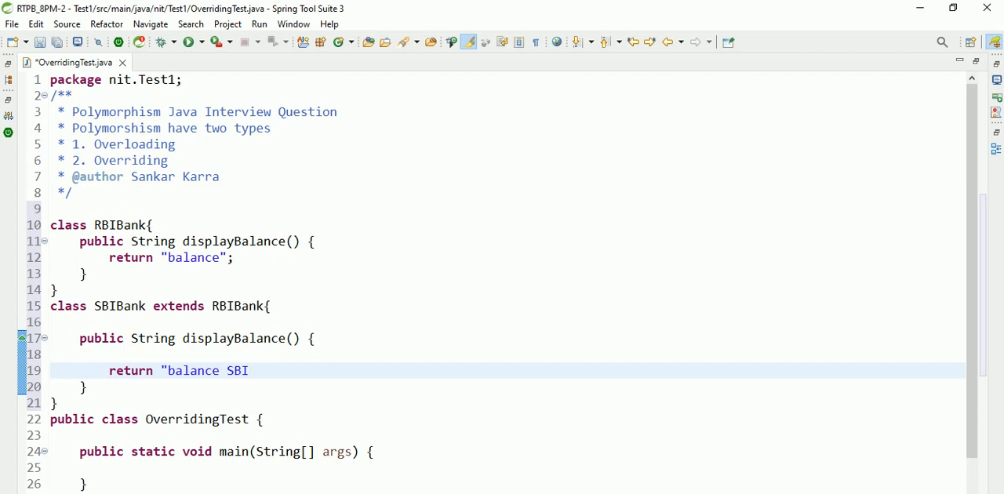
text(";)
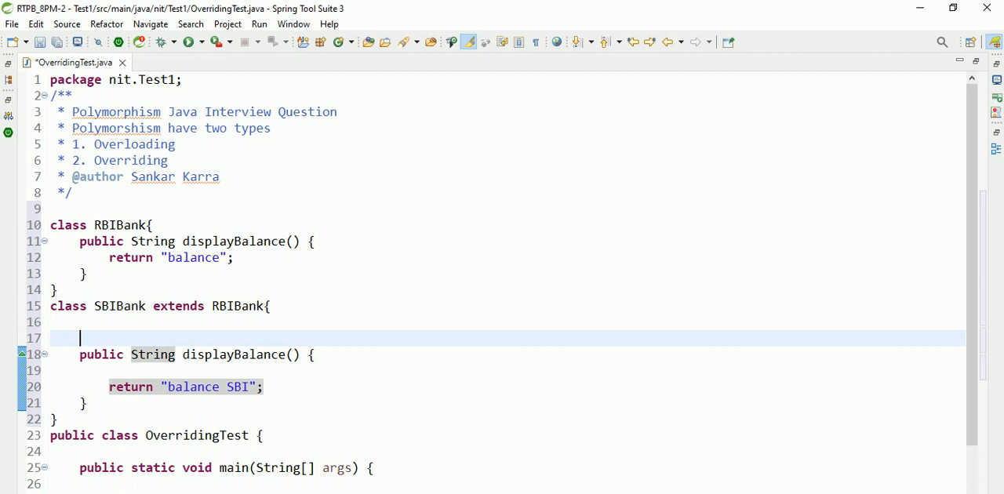
text(@Override)
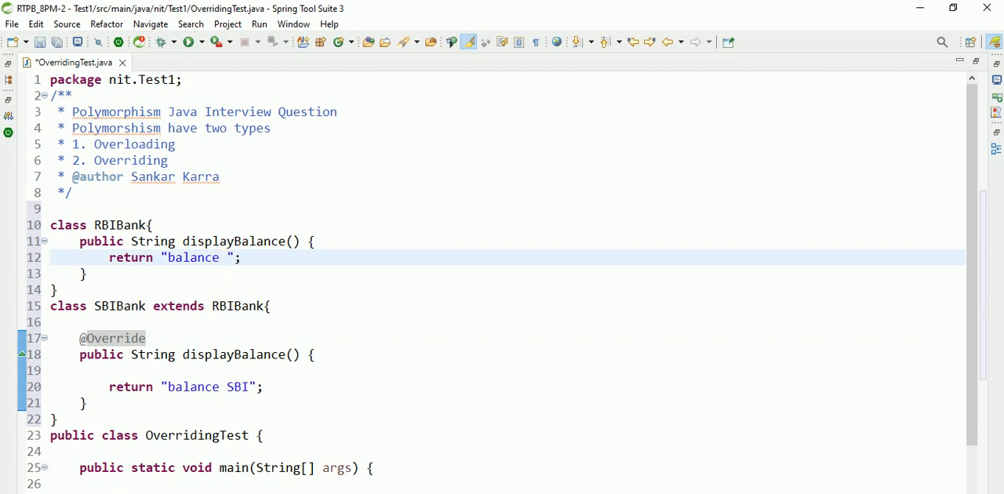
text(RBI)
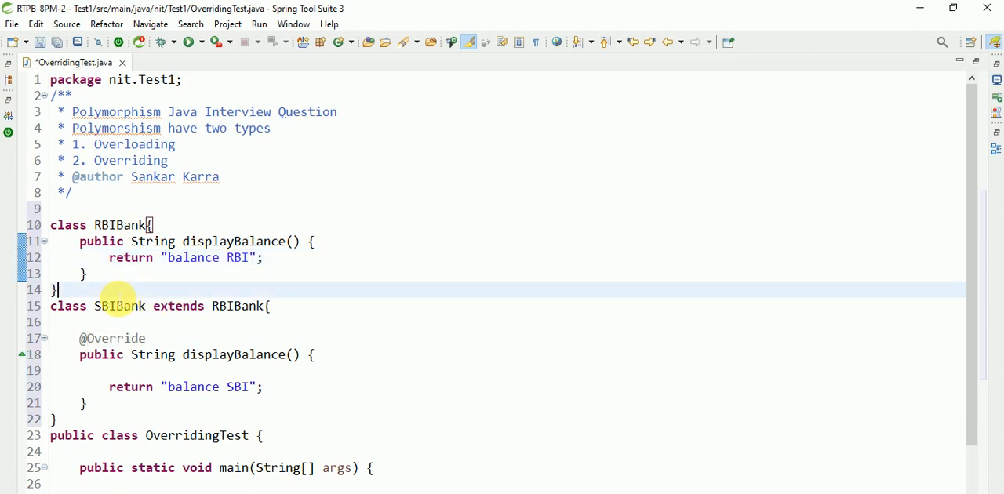
key(Return)
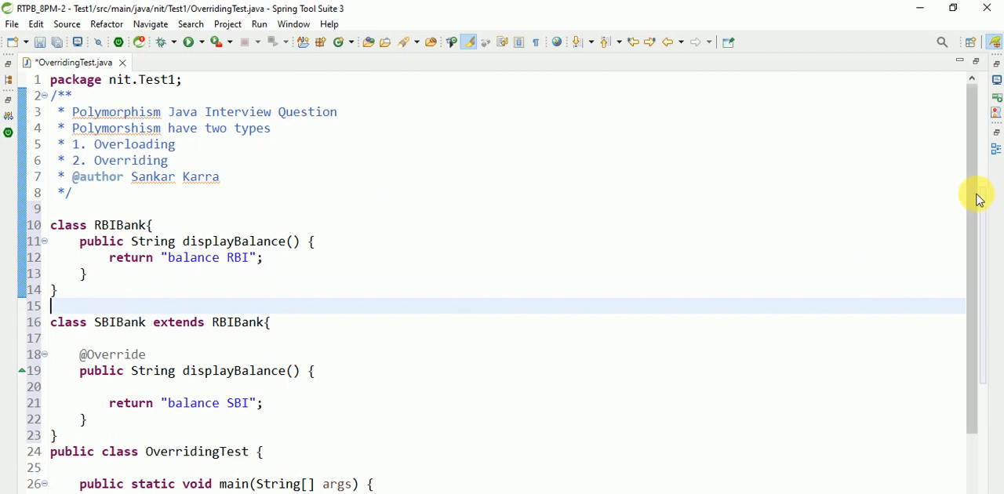
scroll(down, 3)
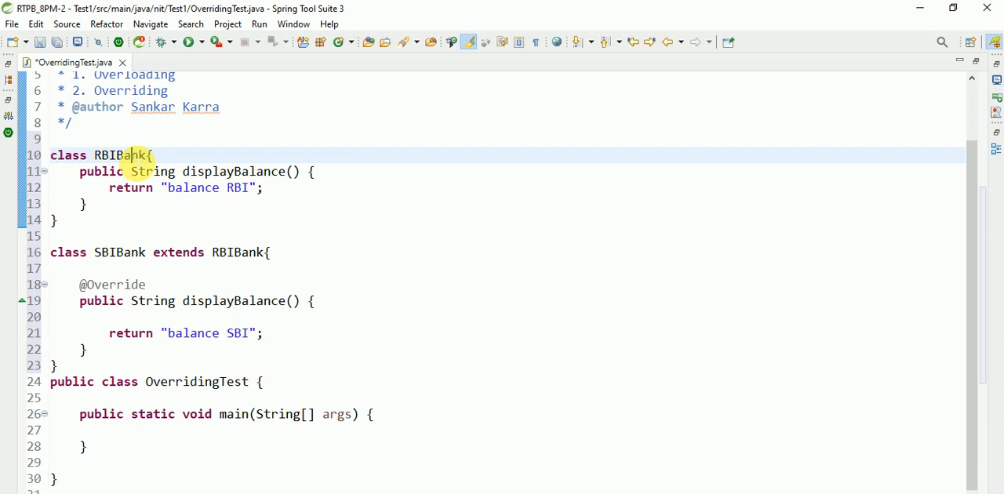
double_click(118, 154)
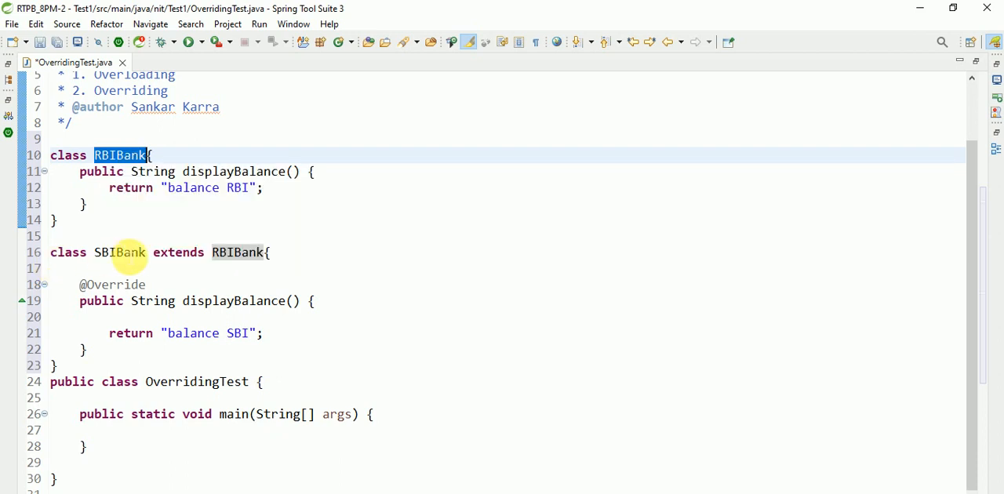
click(89, 204)
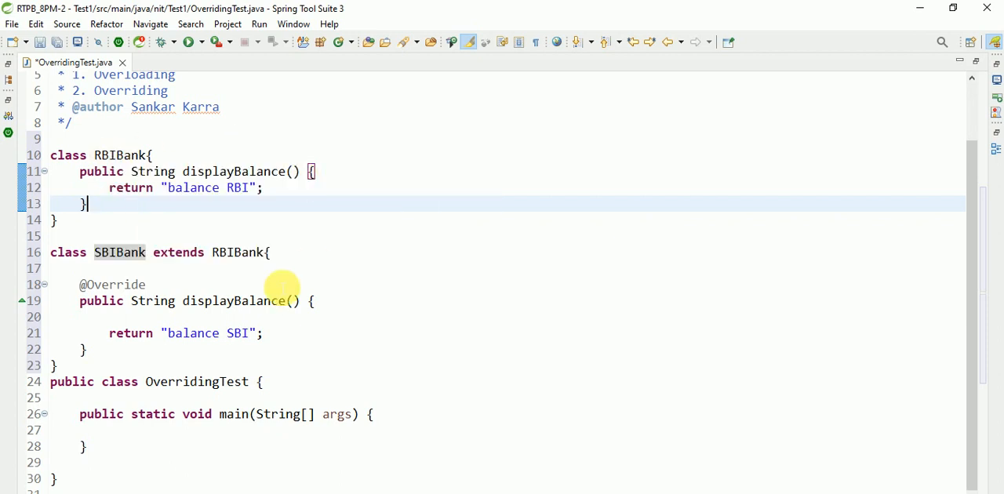
mouse_move(152, 300)
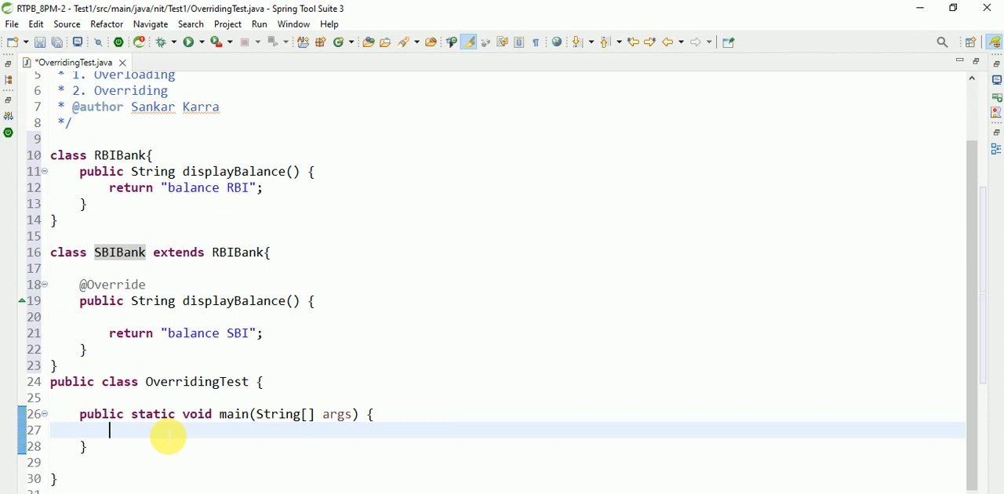
mouse_move(214, 385)
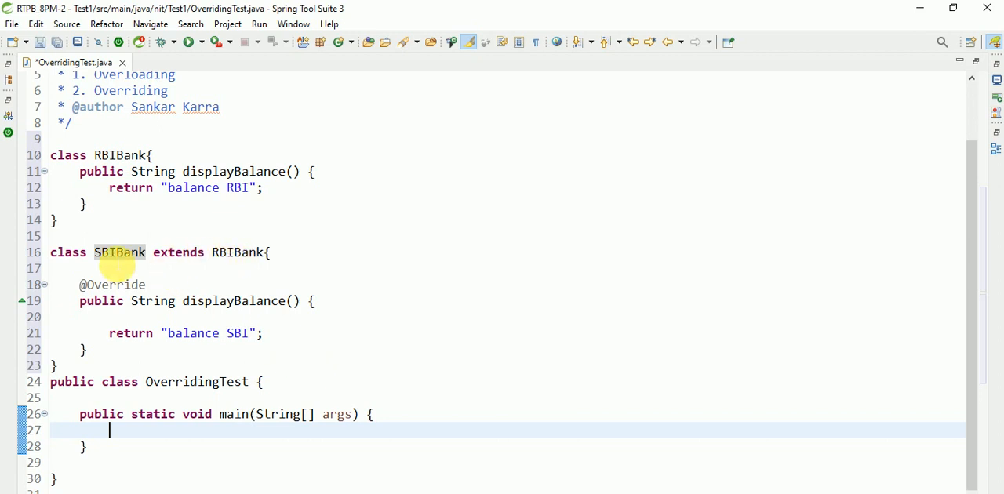
mouse_move(326, 243)
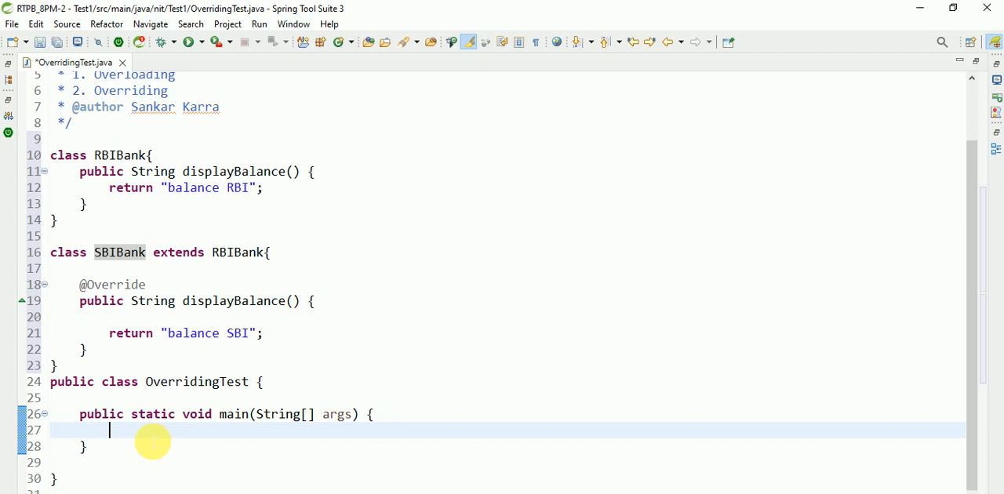
Step: In main, write RBIBank bank=new SBIBank(); followed by bank.displayBalance();
double_click(238, 252)
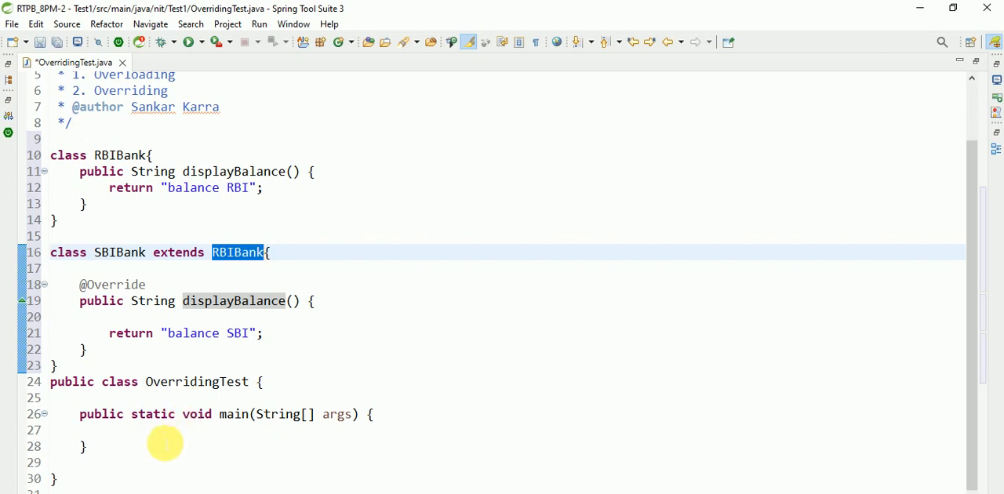
text(RBIBank)
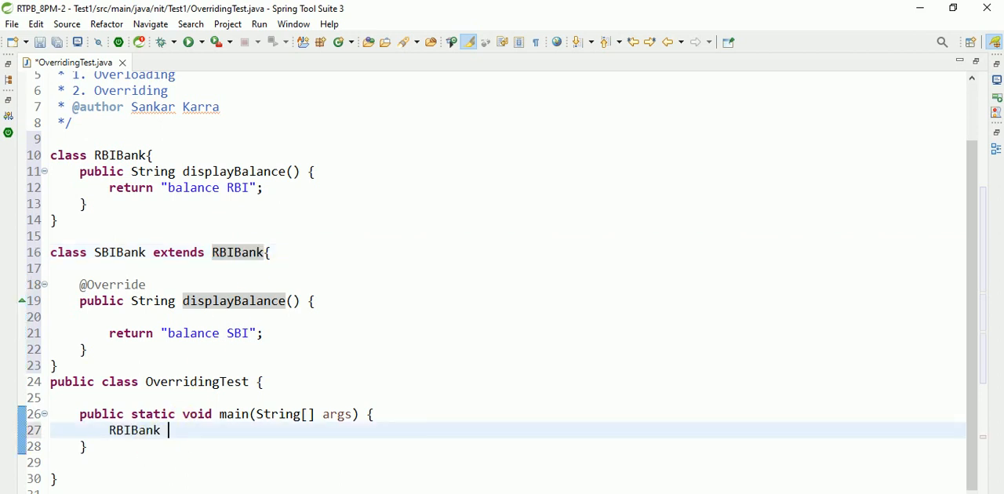
text(bank)
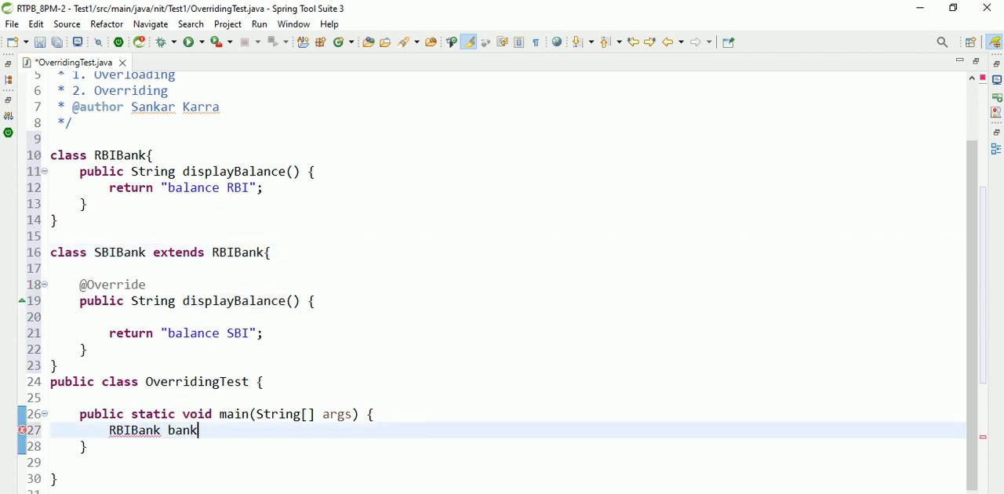
text(=new)
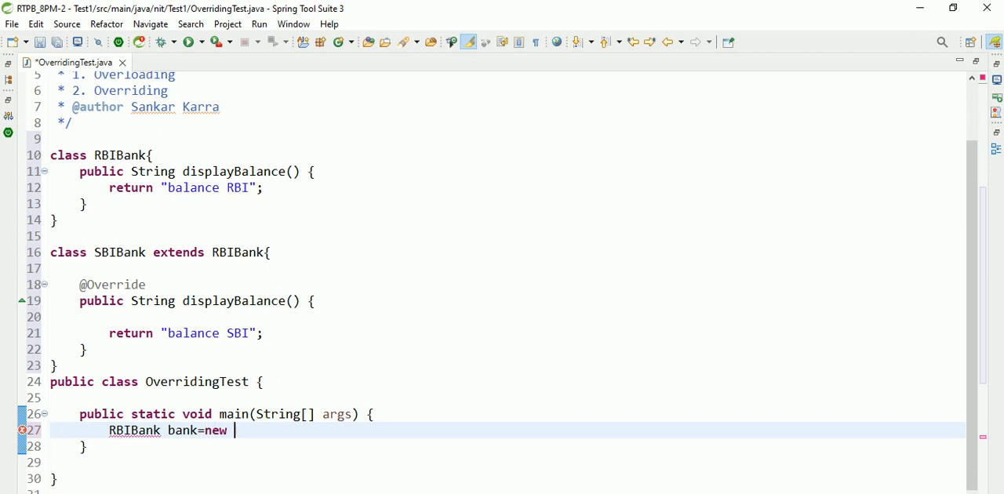
double_click(119, 252)
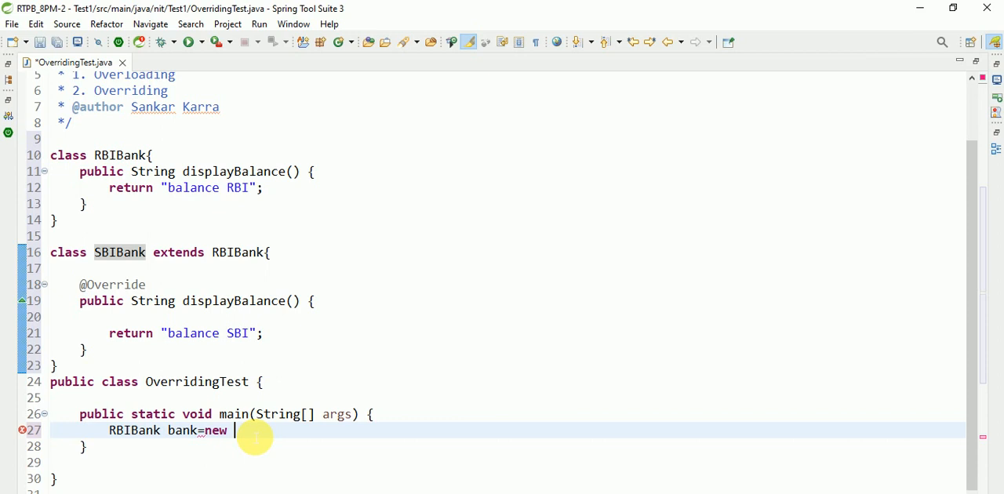
text(SBIBank();)
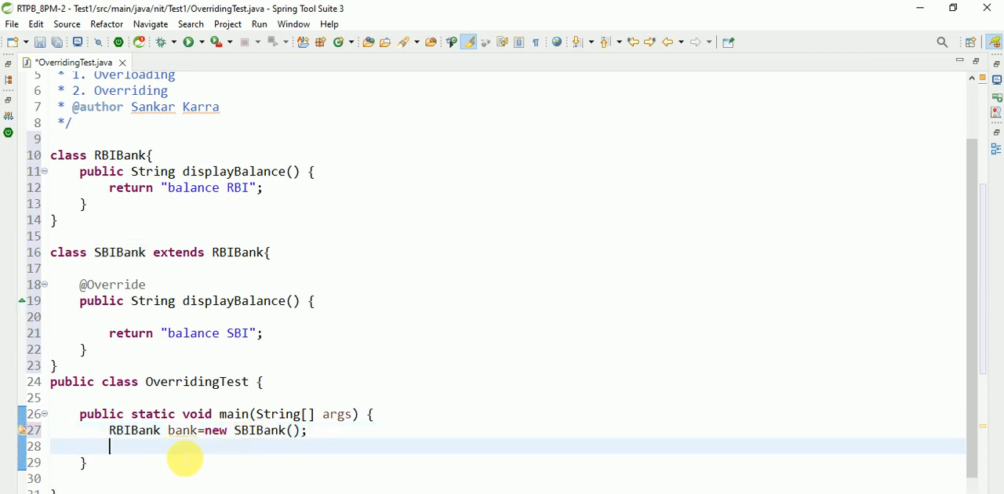
text(bank)
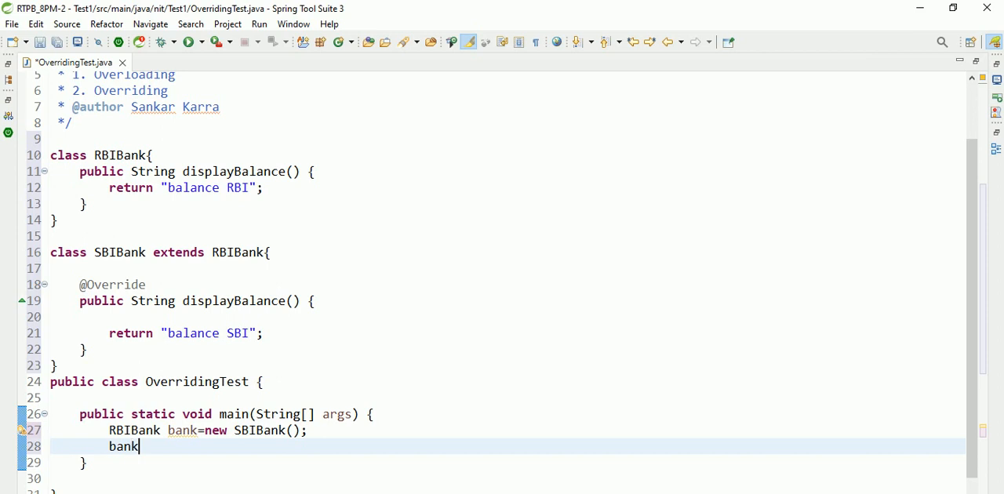
text(.displayBalance()
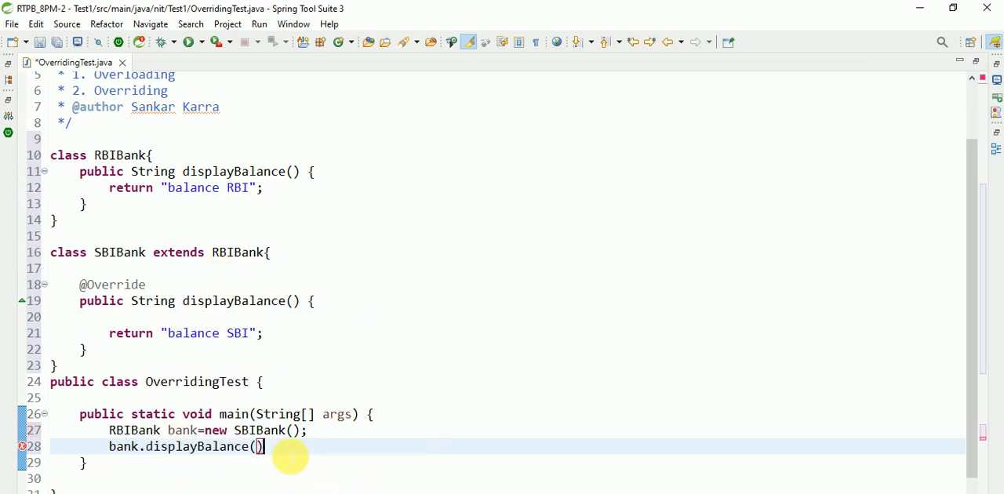
text(;)
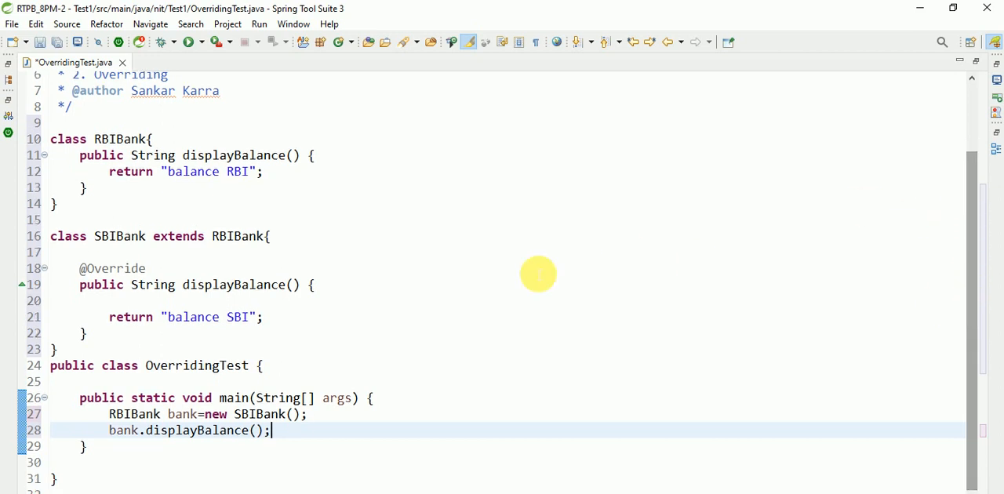
mouse_move(298, 340)
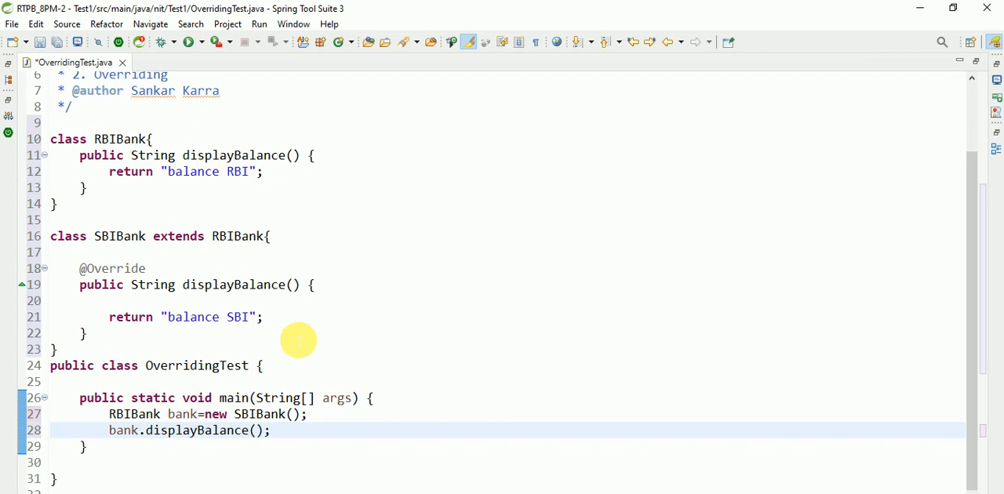
mouse_move(248, 465)
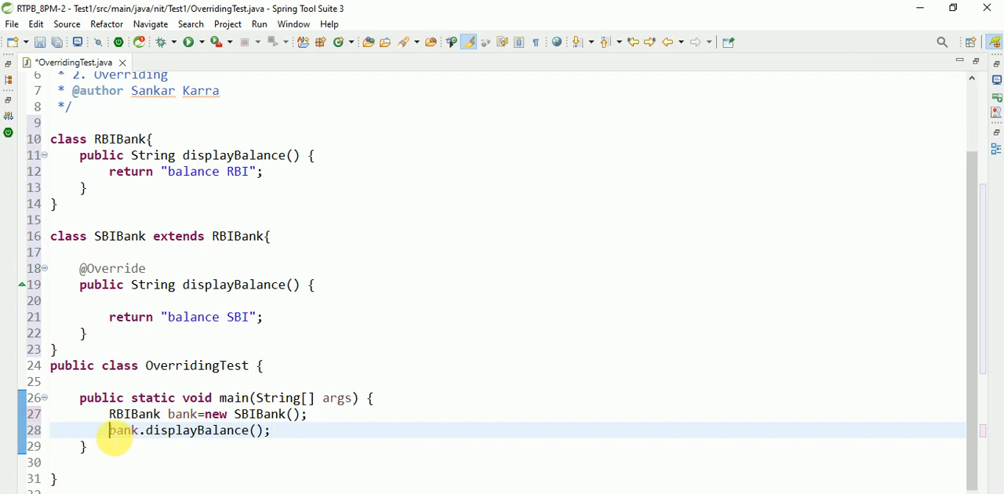
Step: Store displayBalance() in String result, print it with System.out.println(result), add blank lines
text(String)
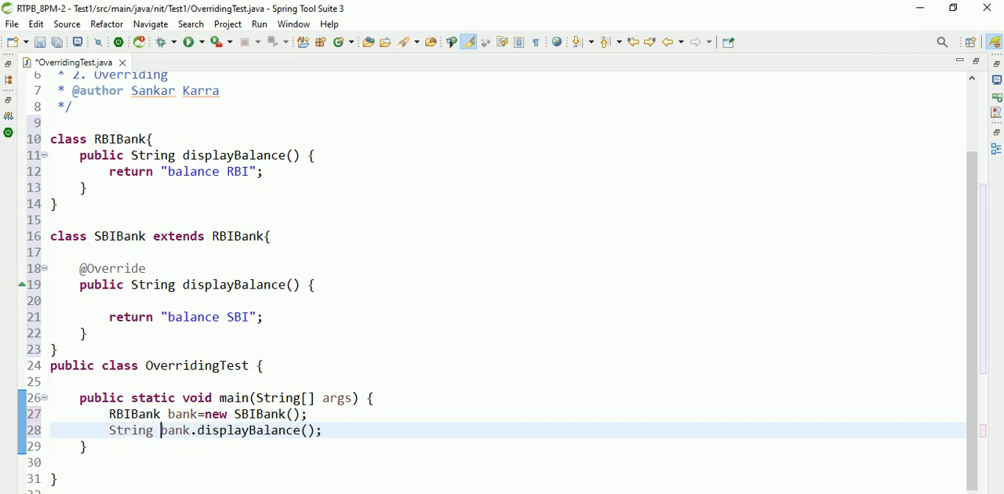
text(result=)
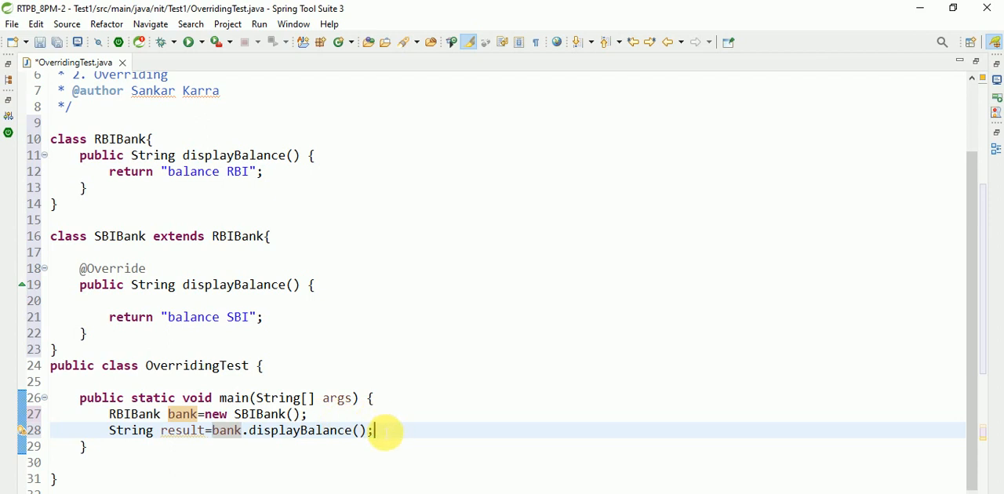
text(System.out.println();)
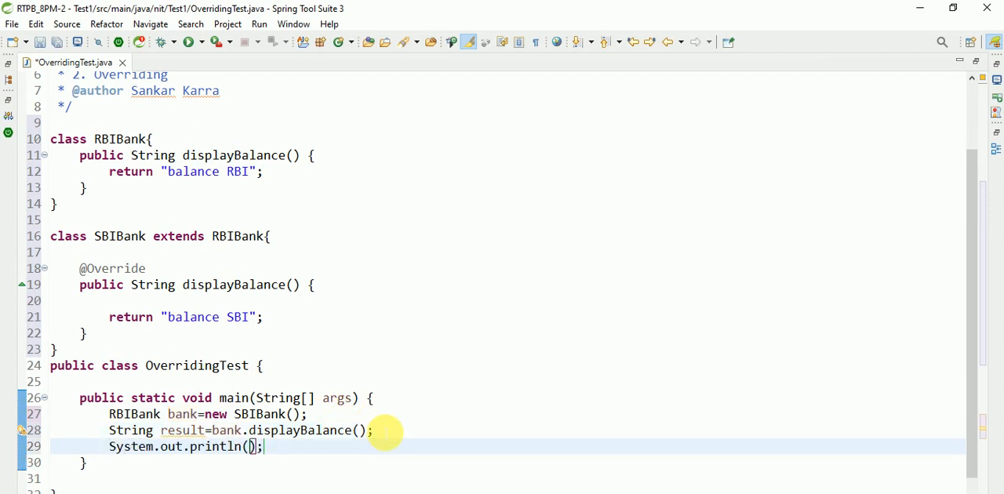
text(result)
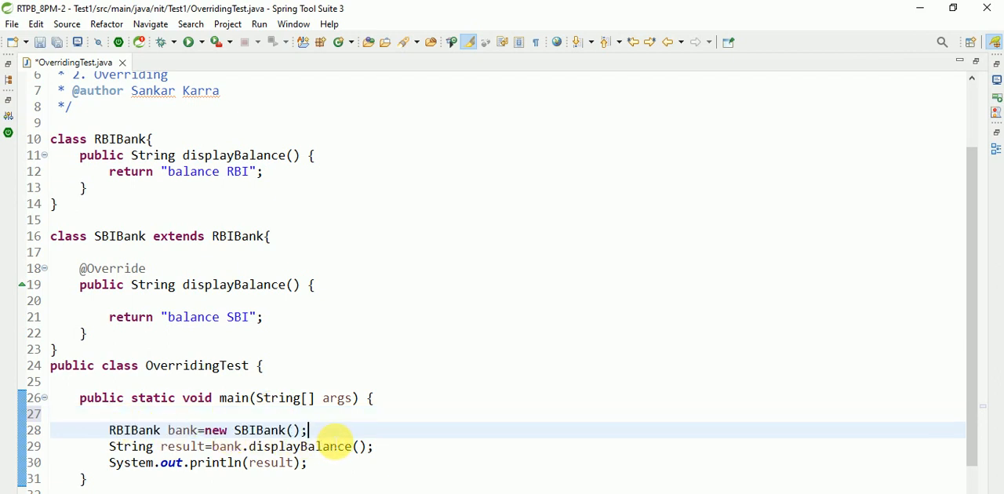
key(Return)
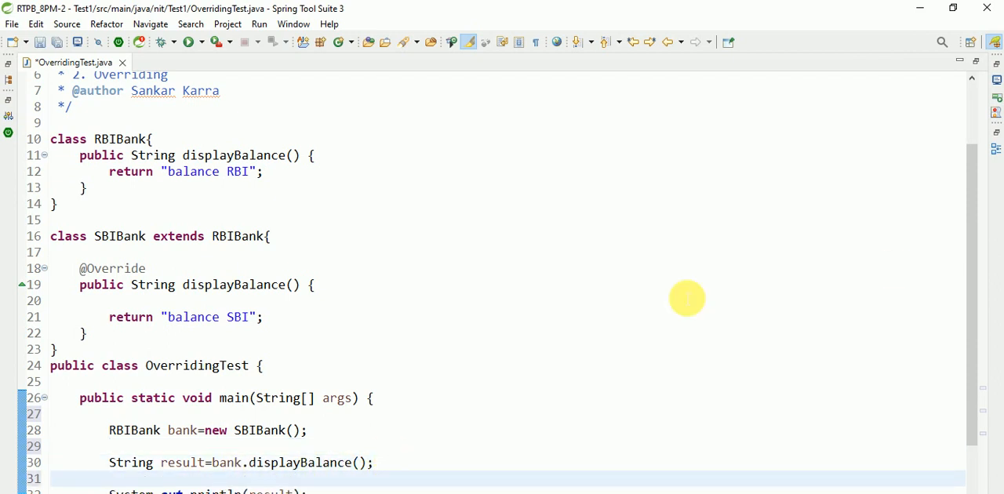
scroll(down, 3)
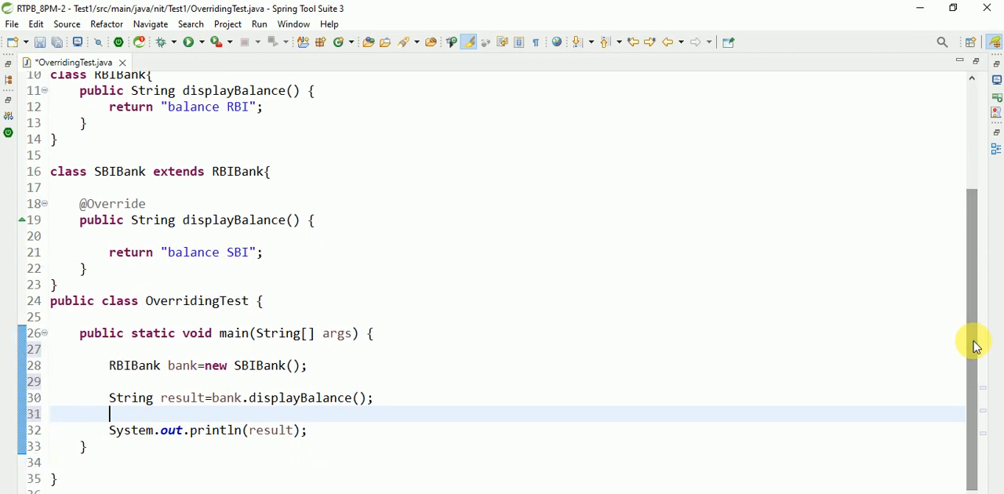
double_click(300, 397)
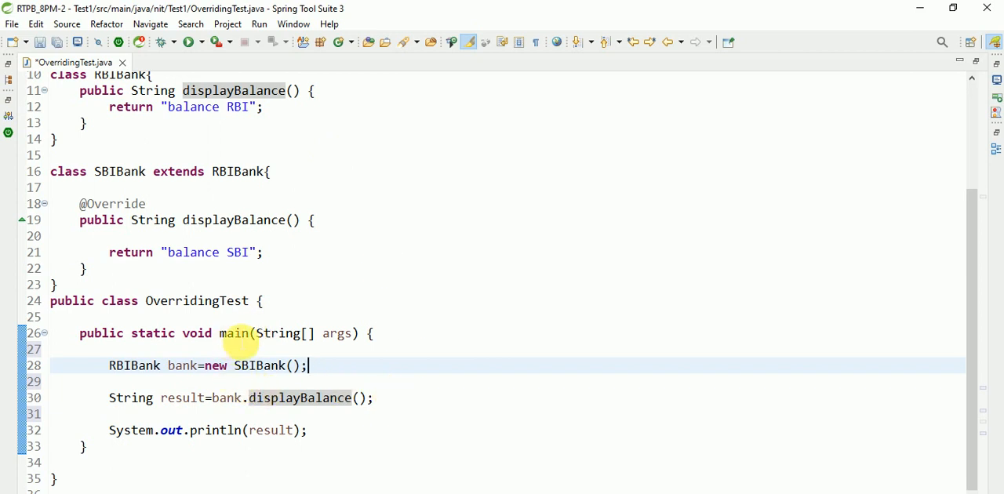
mouse_move(184, 320)
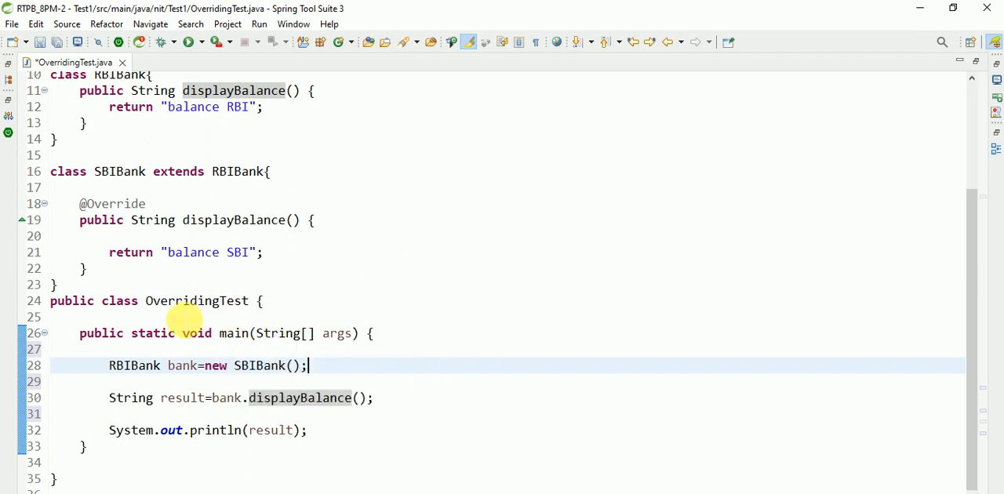
mouse_move(235, 332)
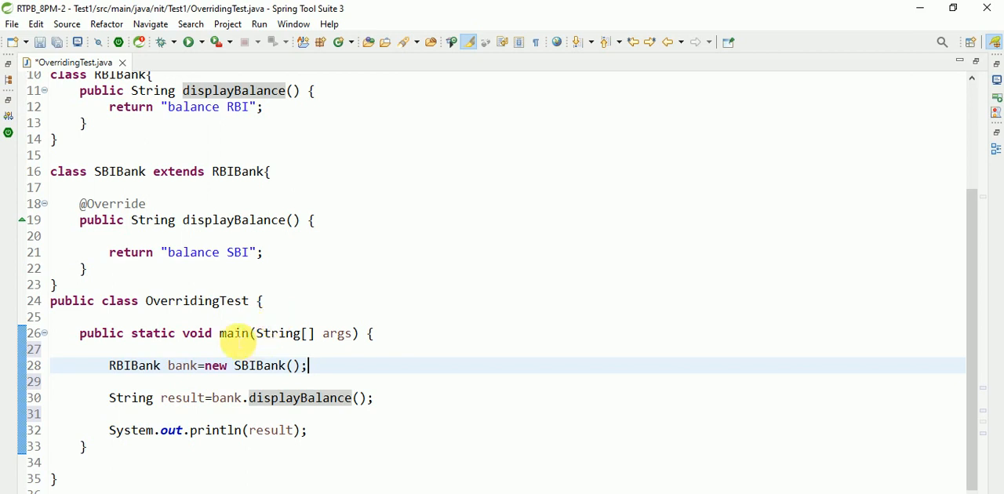
double_click(234, 333)
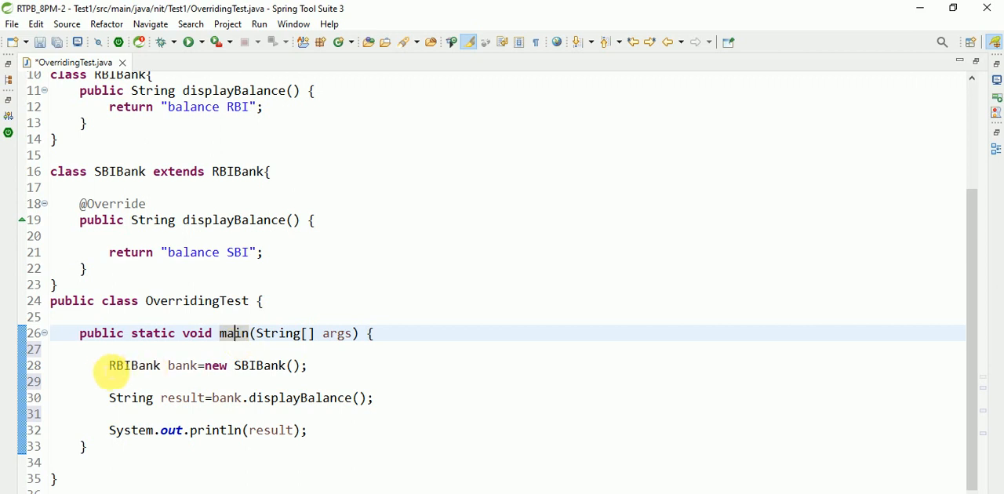
mouse_move(184, 366)
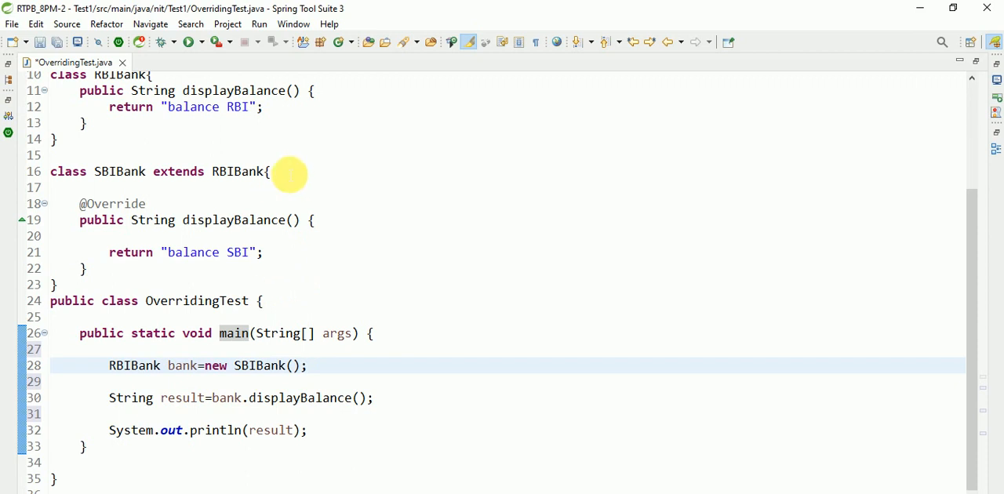
click(308, 365)
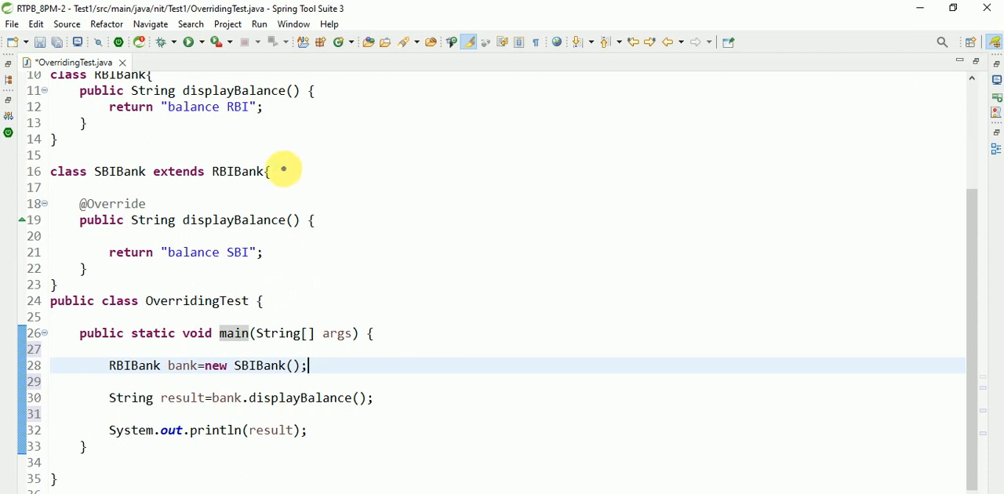
mouse_move(244, 366)
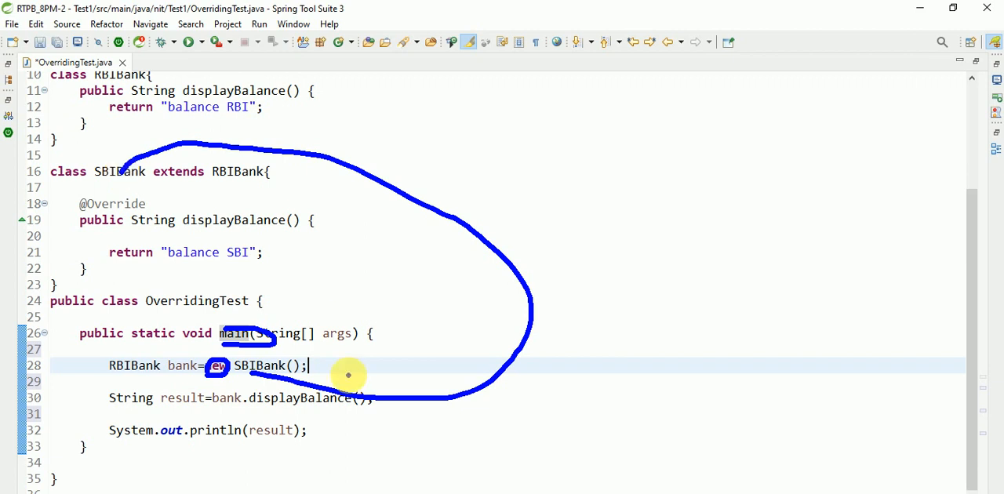
mouse_move(265, 413)
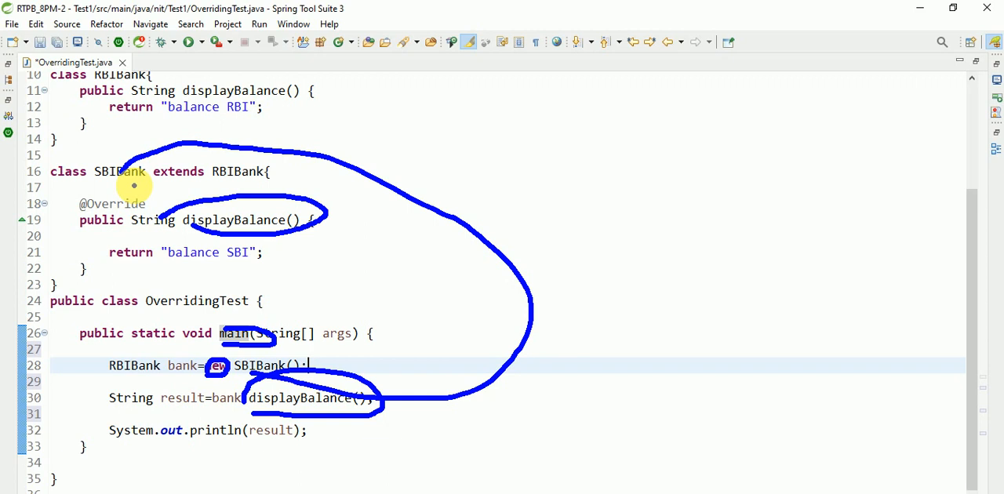
mouse_move(270, 253)
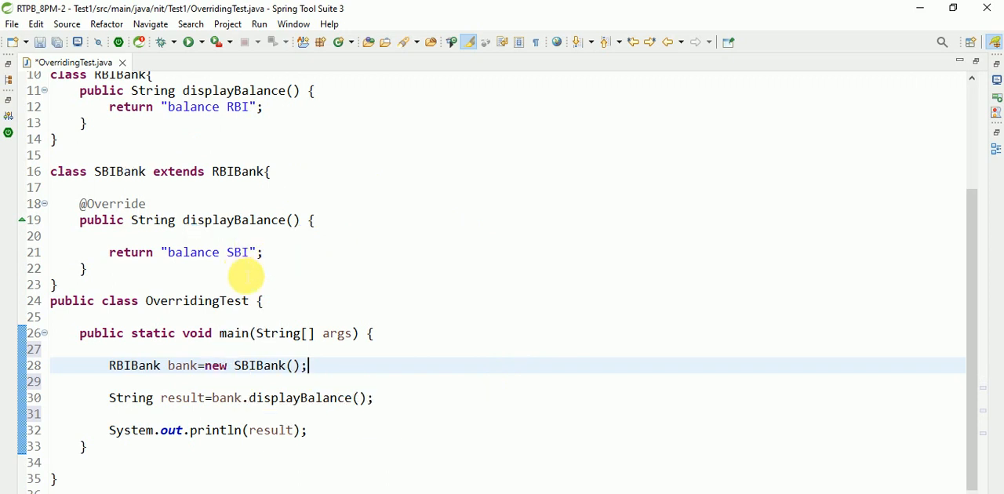
mouse_move(350, 206)
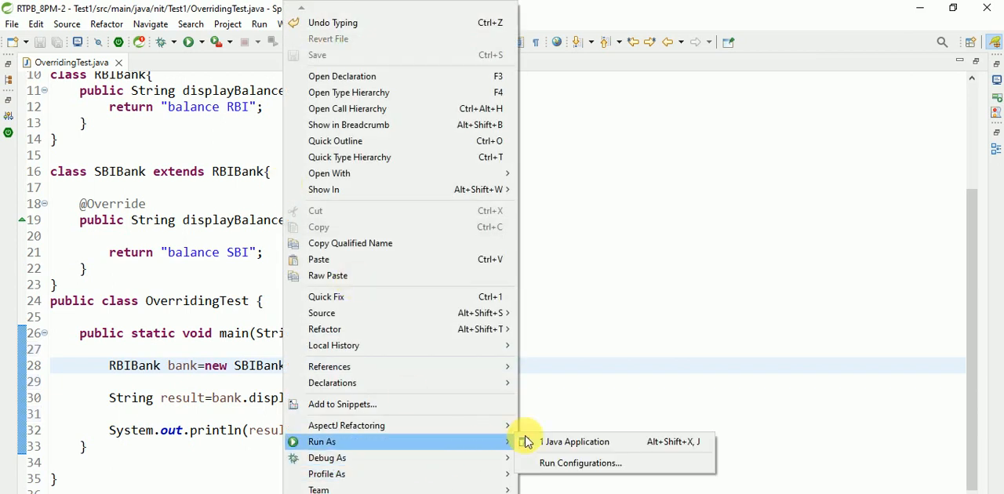
Step: Run OverridingTest as a Java application, showing "balance SBI", then maximize the editor
click(575, 441)
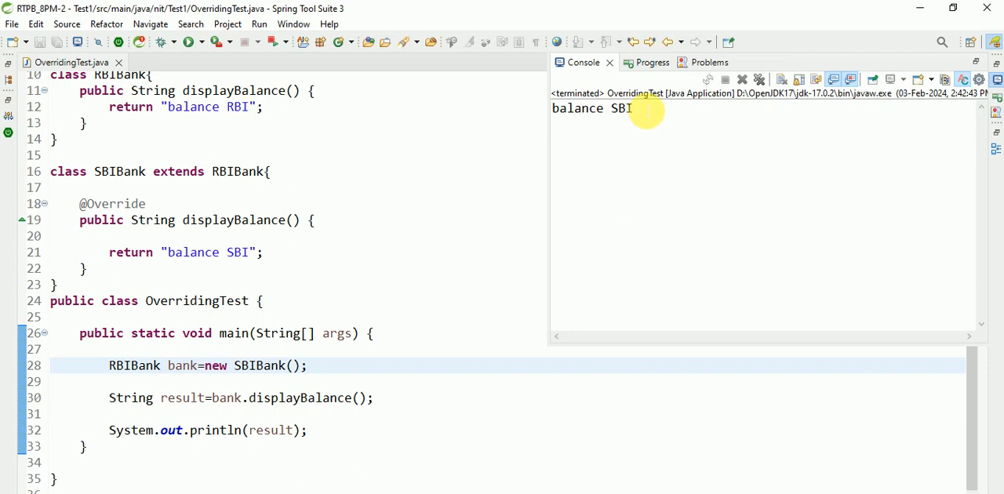
double_click(592, 108)
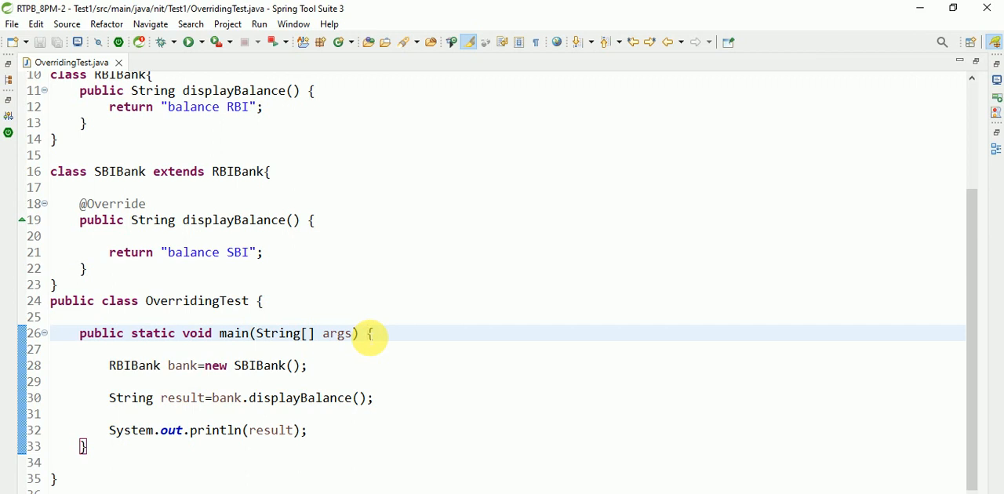
click(366, 334)
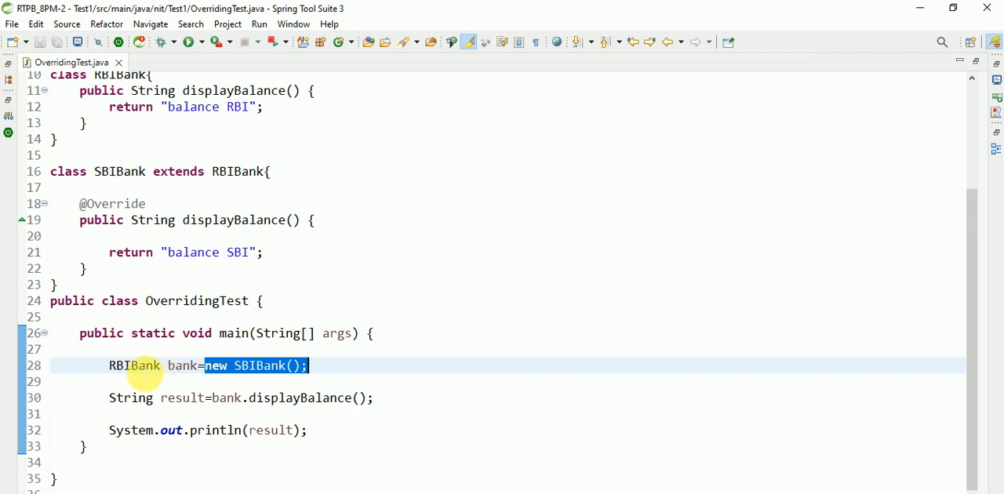
mouse_move(133, 366)
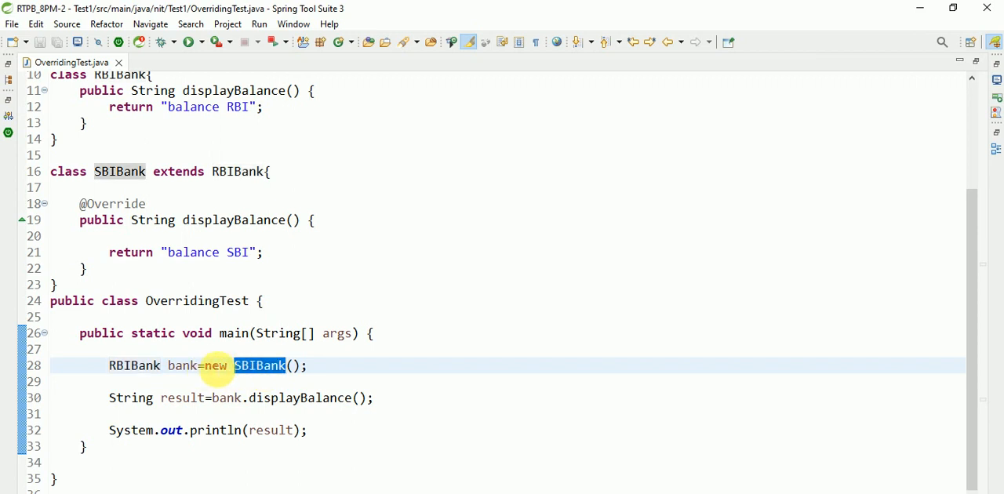
click(212, 366)
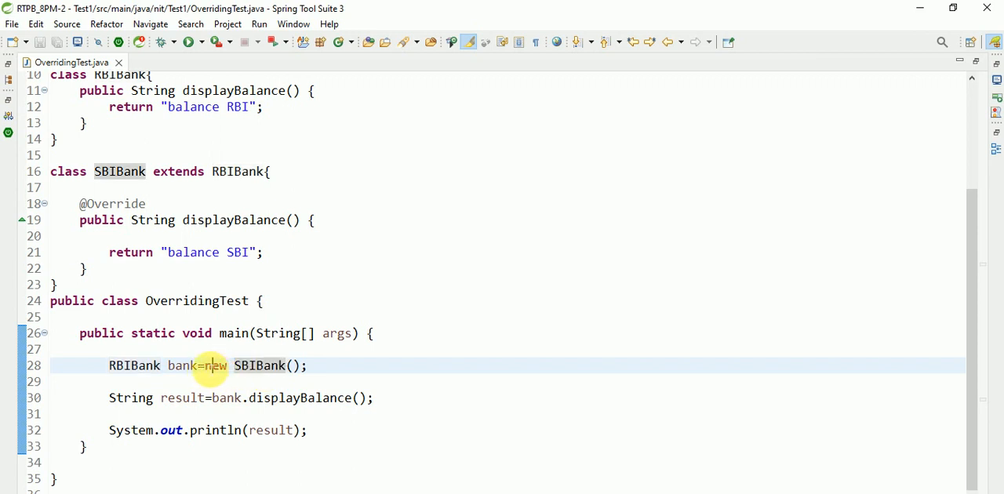
double_click(215, 366)
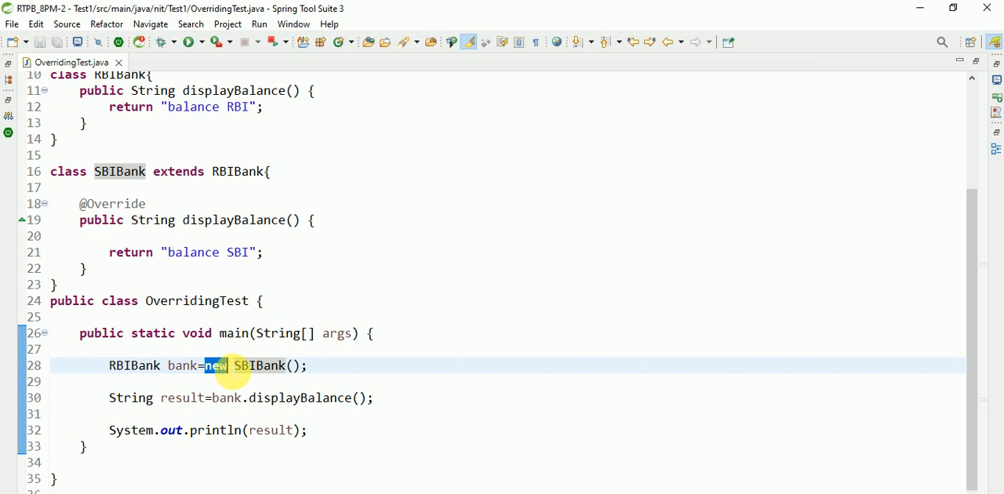
mouse_move(305, 404)
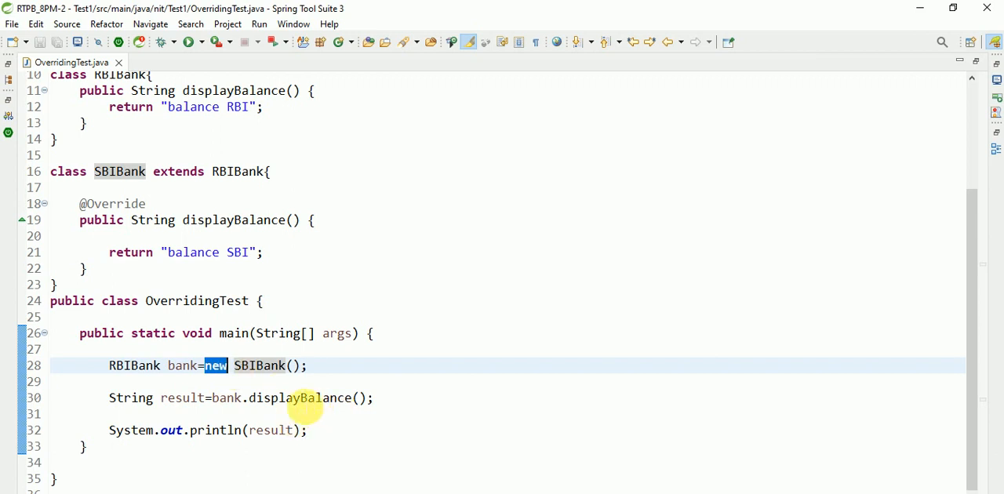
mouse_move(309, 397)
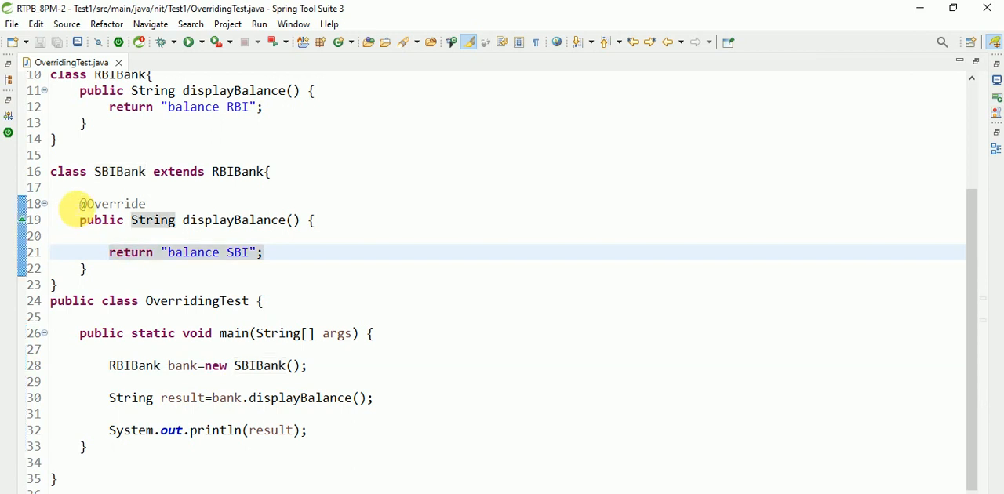
Step: Comment out SBIBank's displayBalance override and rerun to print "balance RBI"
drag(79, 203, 86, 268)
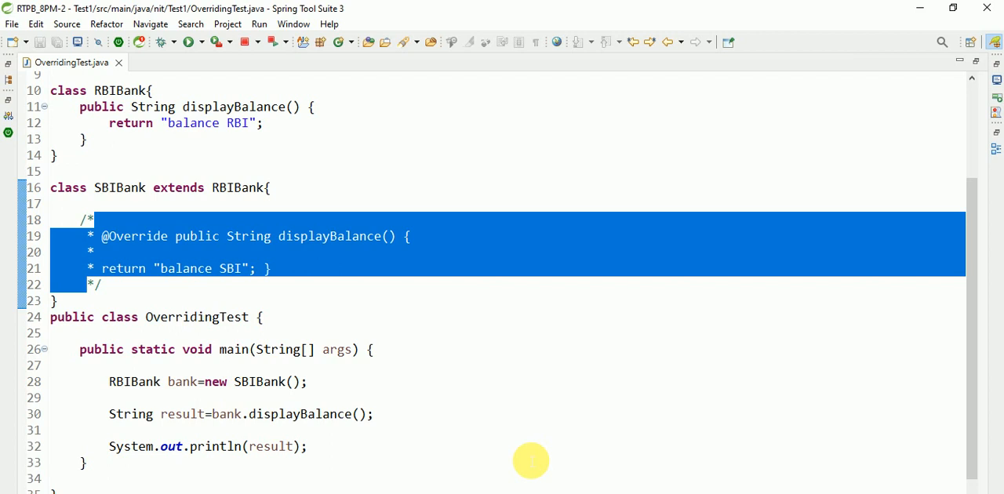
click(190, 41)
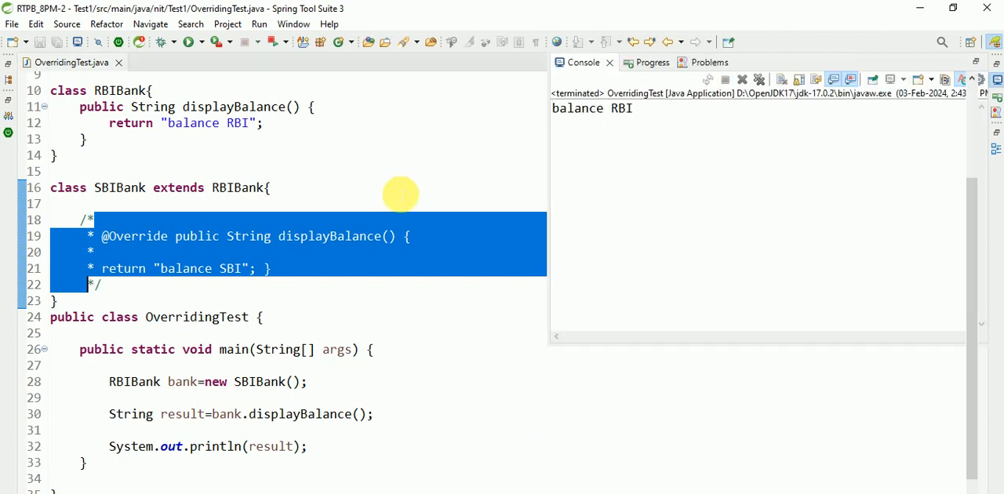